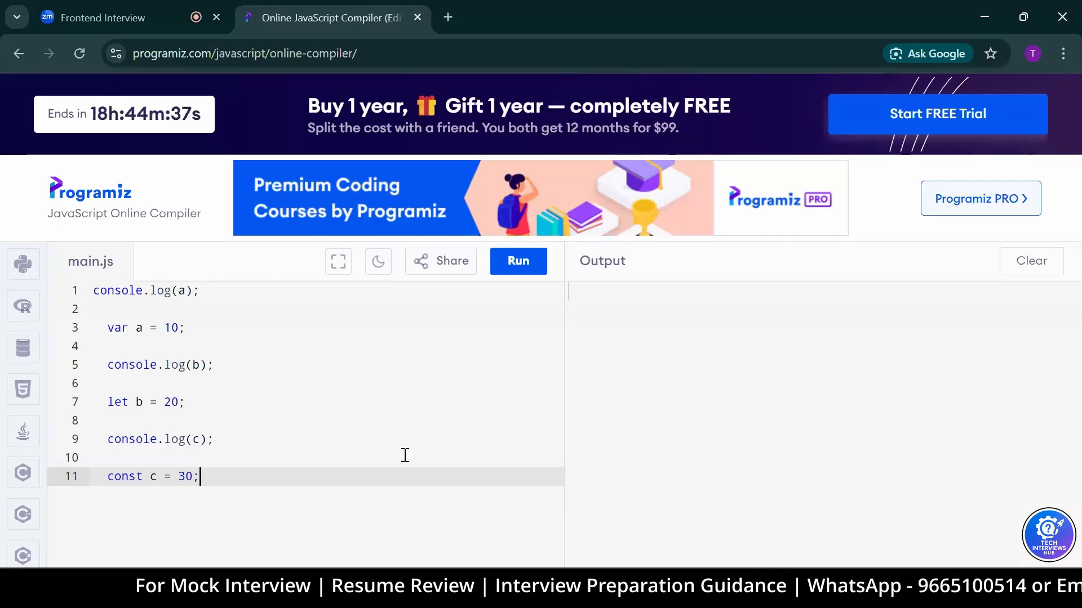
mouse_move(405, 461)
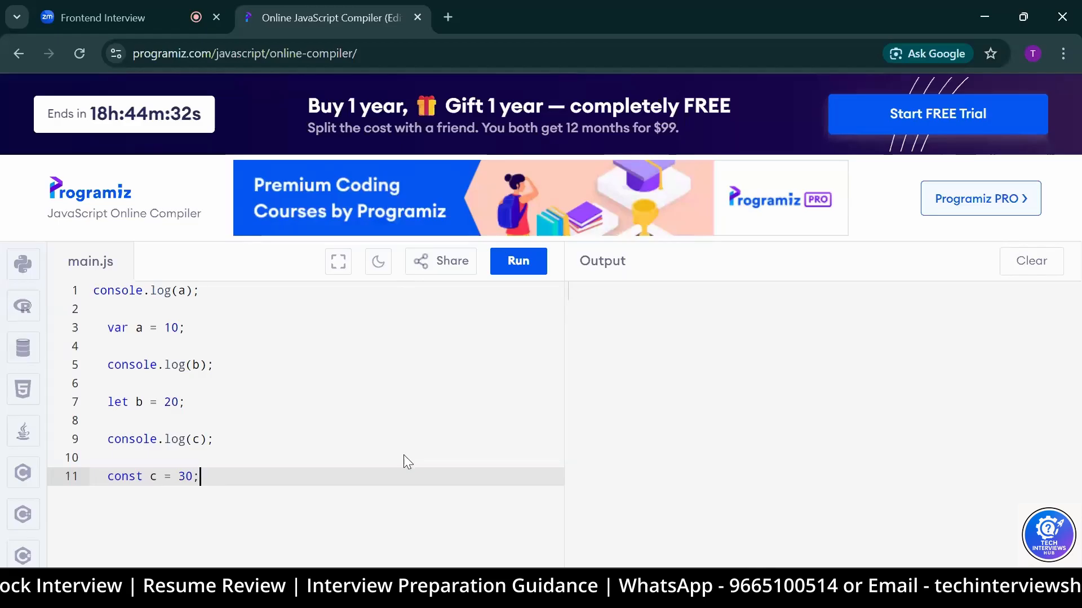
mouse_move(405, 455)
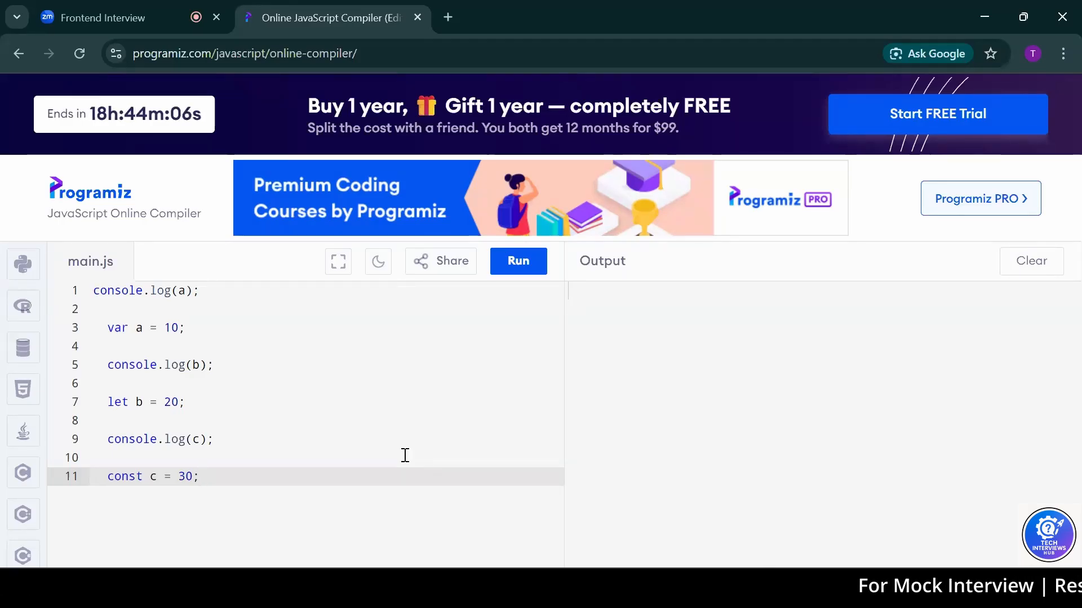
mouse_move(405, 461)
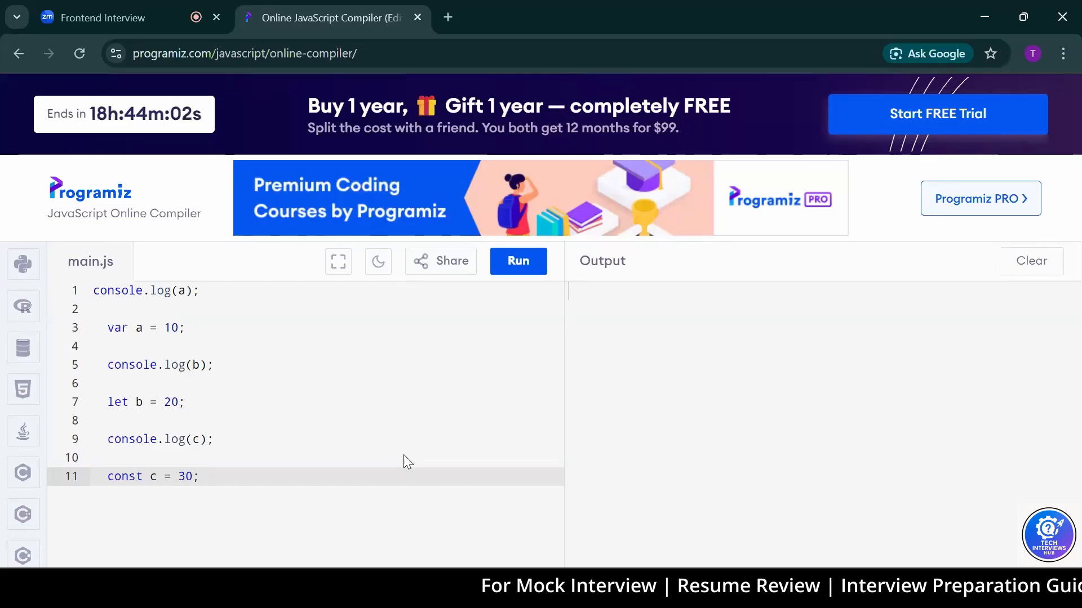
mouse_move(405, 456)
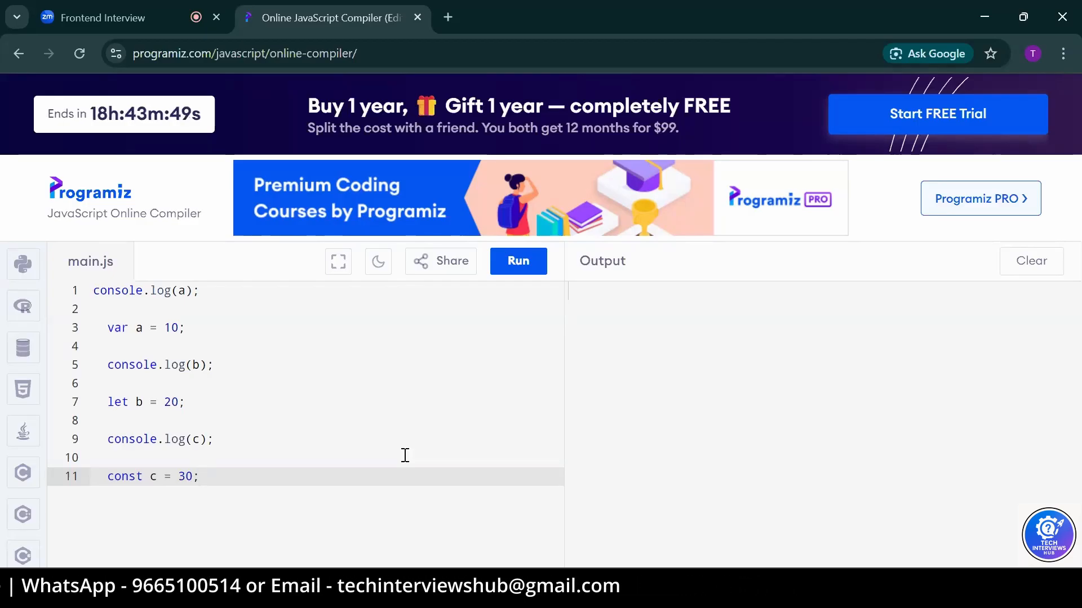
Add console.log(1=='1') on line 12 to log the loose equality result
text(console.log())
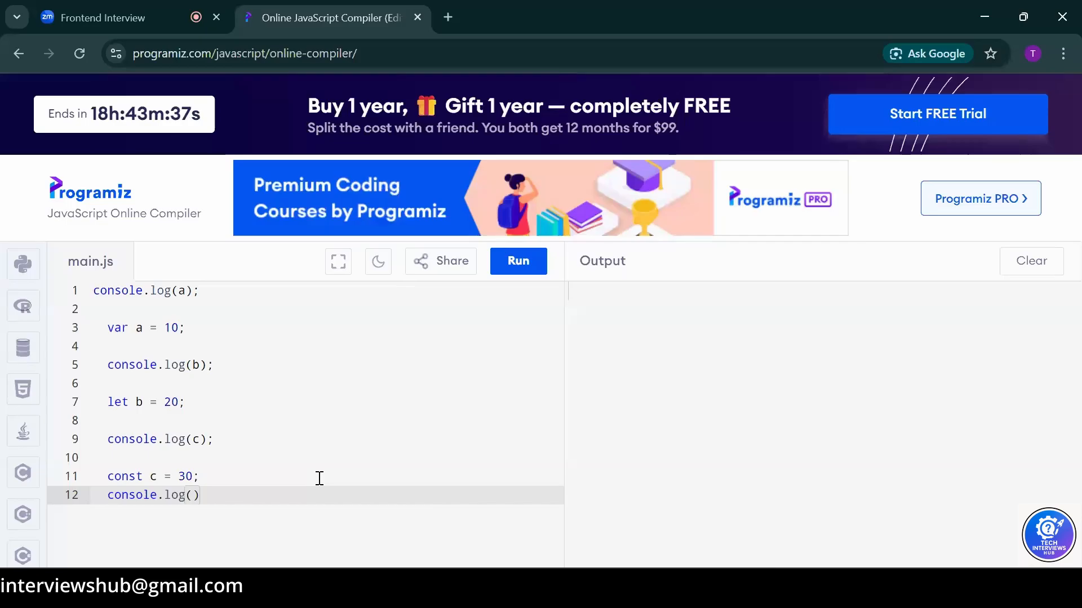
text(1=='1')
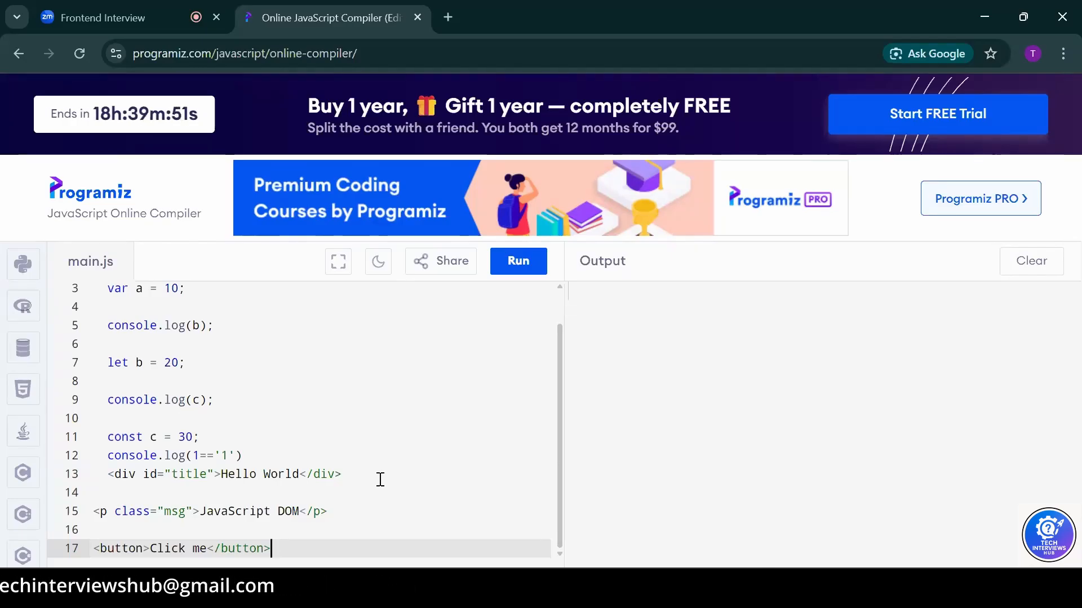
Add console.log(2+'2') on line 18 to log number-plus-string concatenation
text(console)
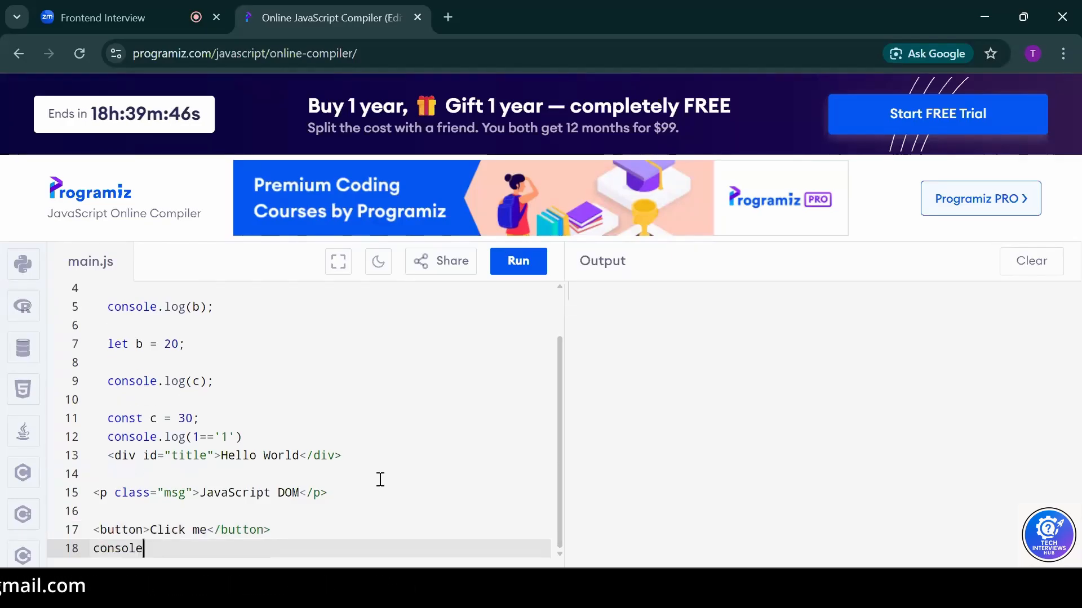
text(.log())
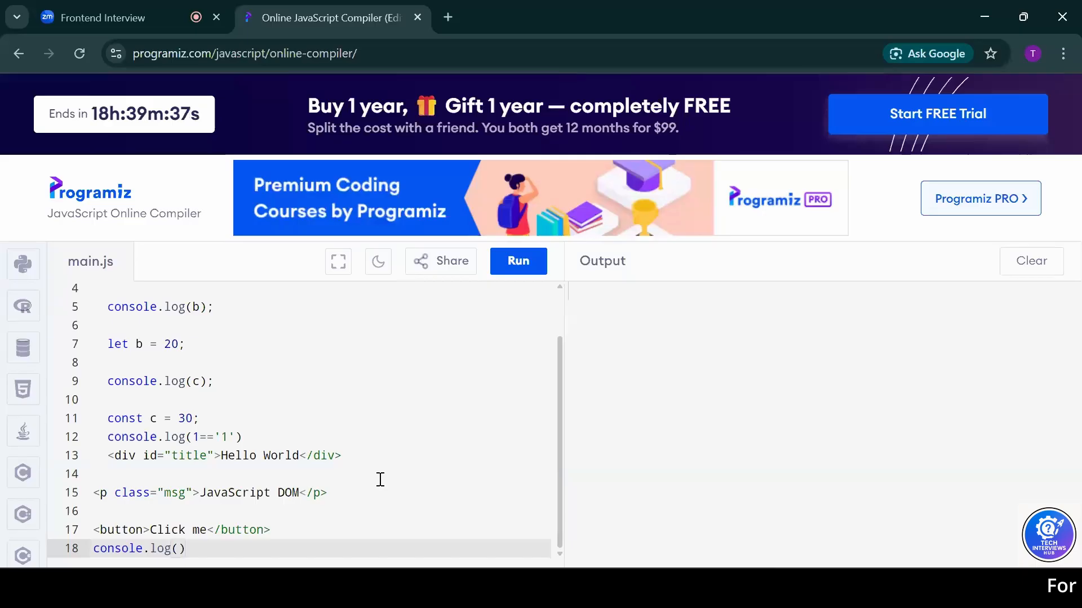
text(2+)
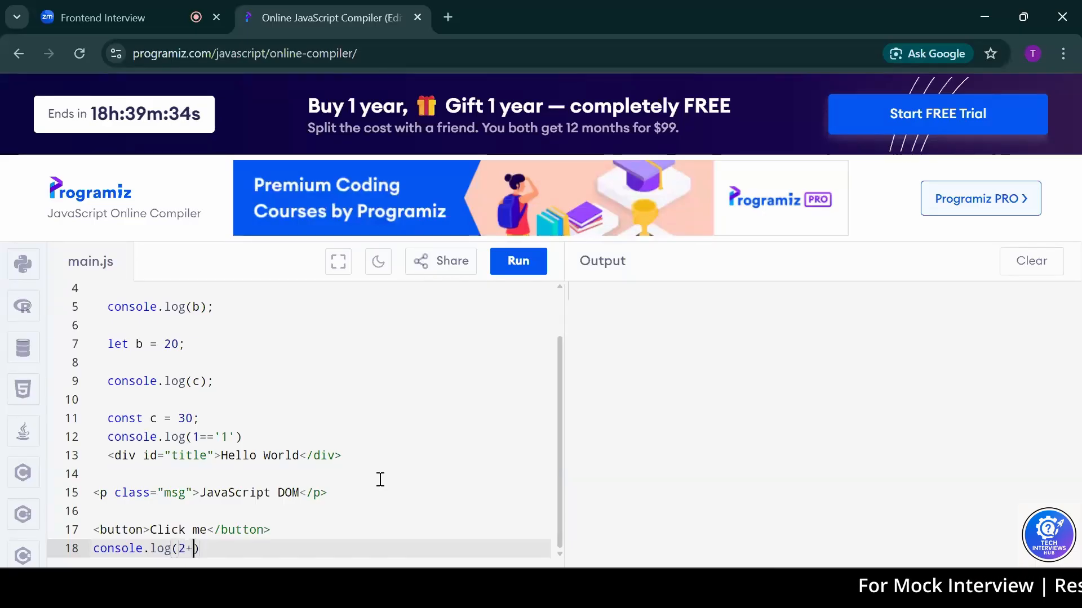
text(')
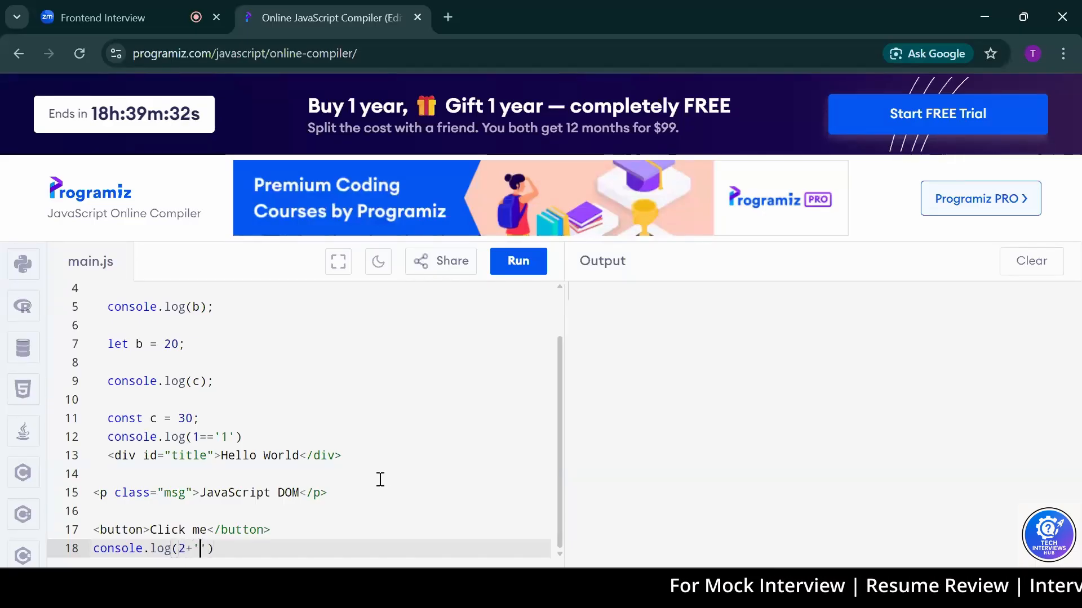
text(2)
text(function reverse(str){)
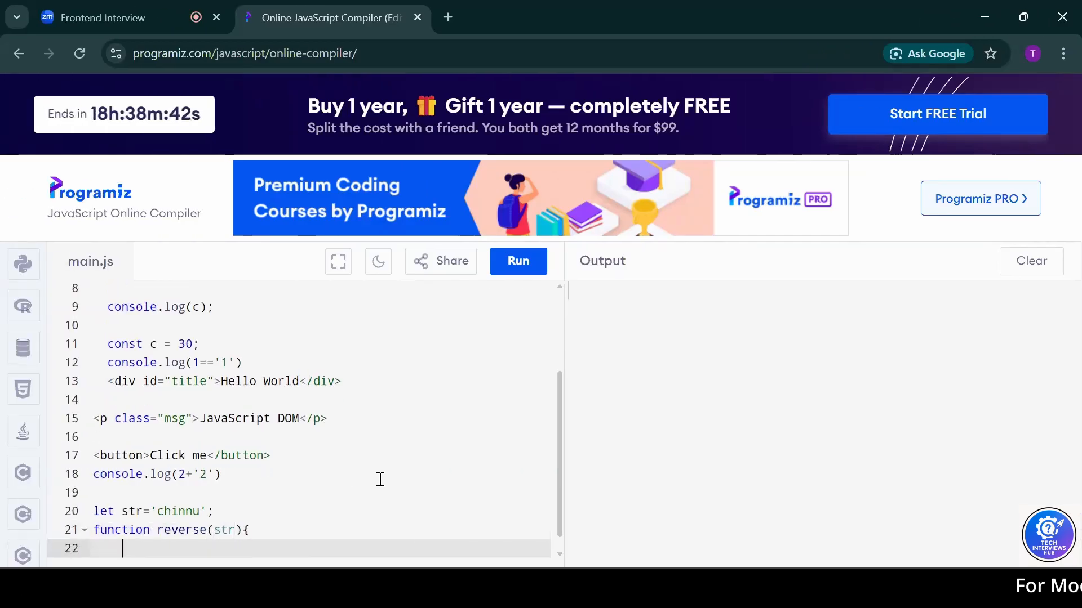
Write reverse(str) with arr accumulator, backward for loop and return, then log reverse(str)
text(let arr='';)
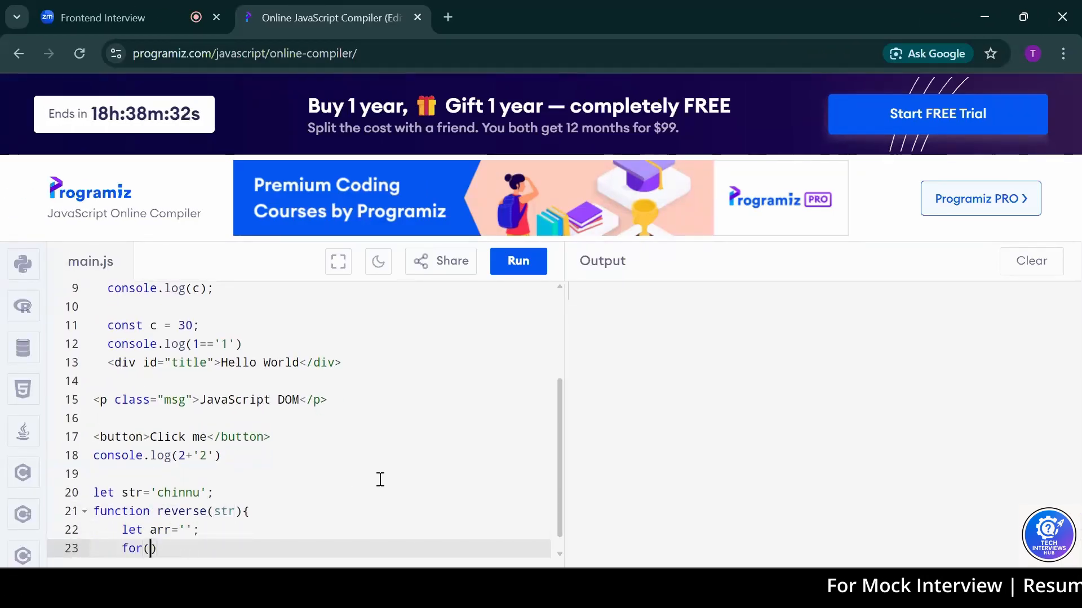
text(let i=str.length-1;i>=0;i++)
text(arr+=str[i)
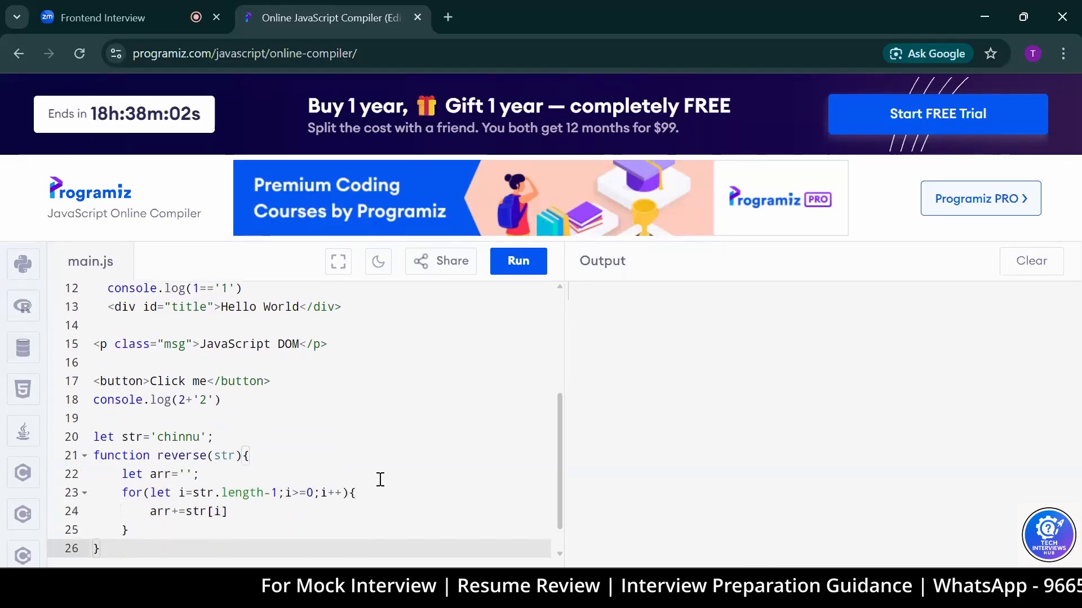
text(return arr)
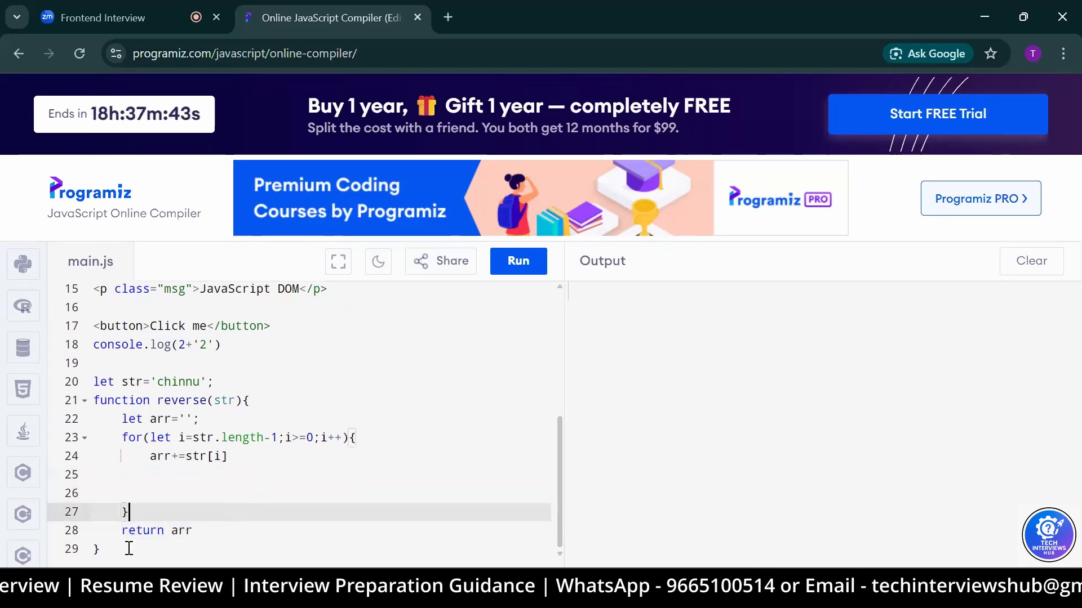
text(reverse(str)))
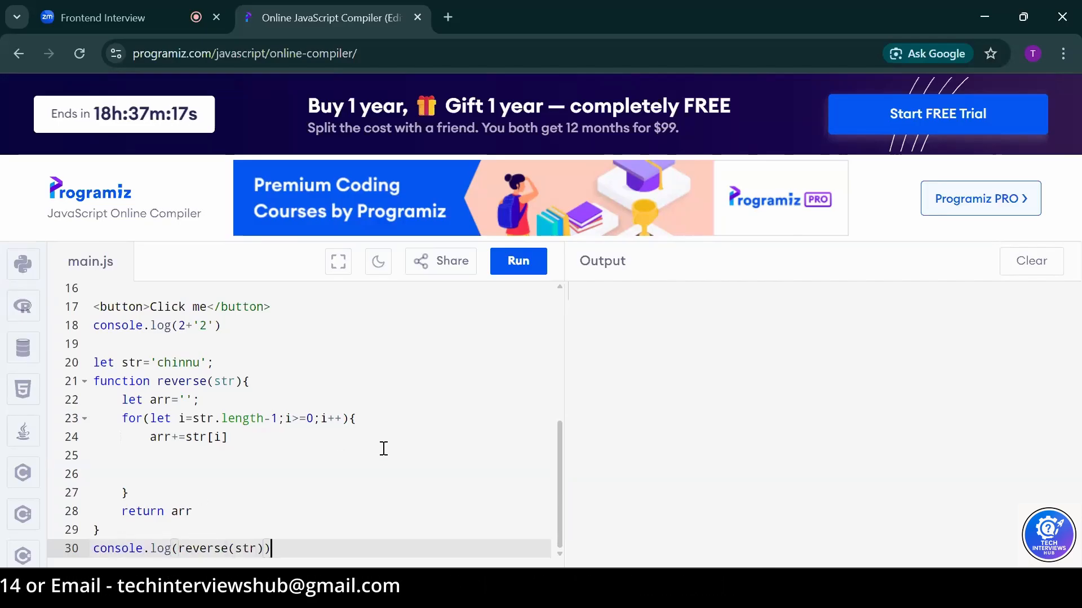
Run the script, comment out the earlier example lines 1–18, and run it again
click(517, 260)
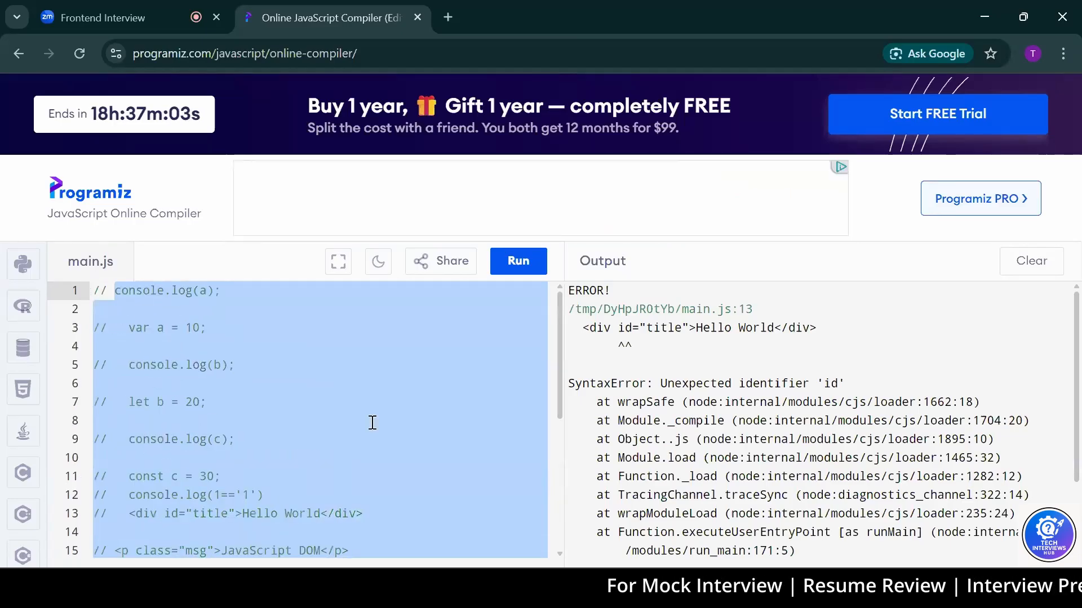
scroll(down, 3)
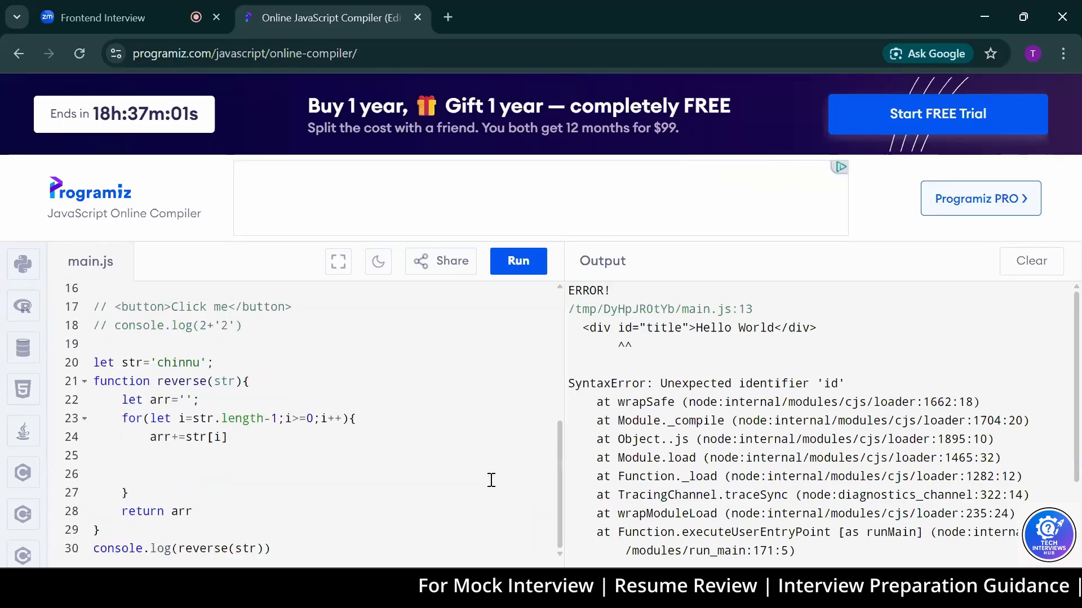
click(518, 260)
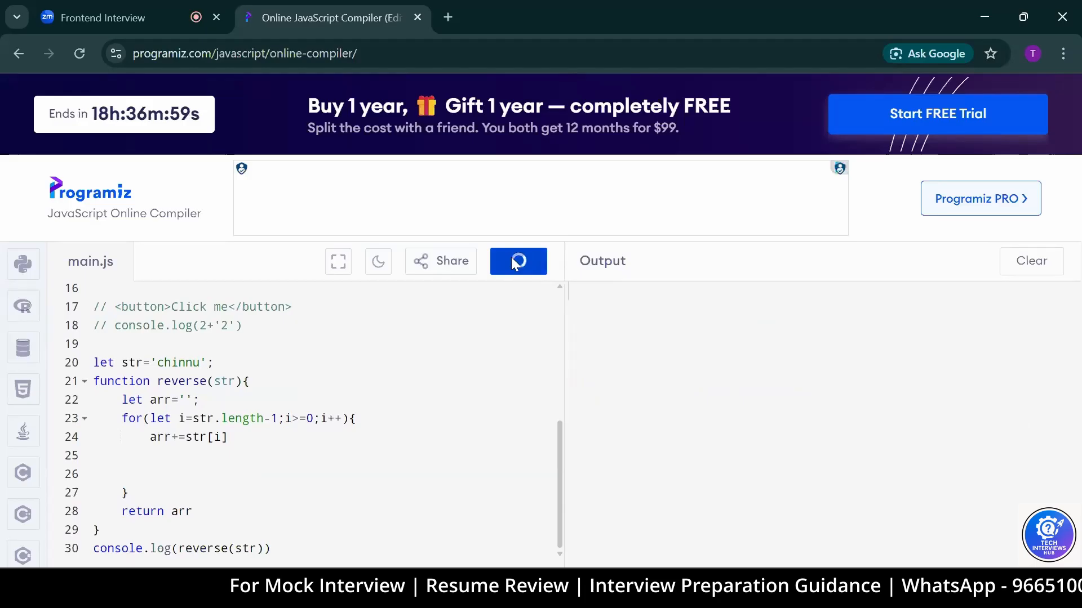
click(517, 261)
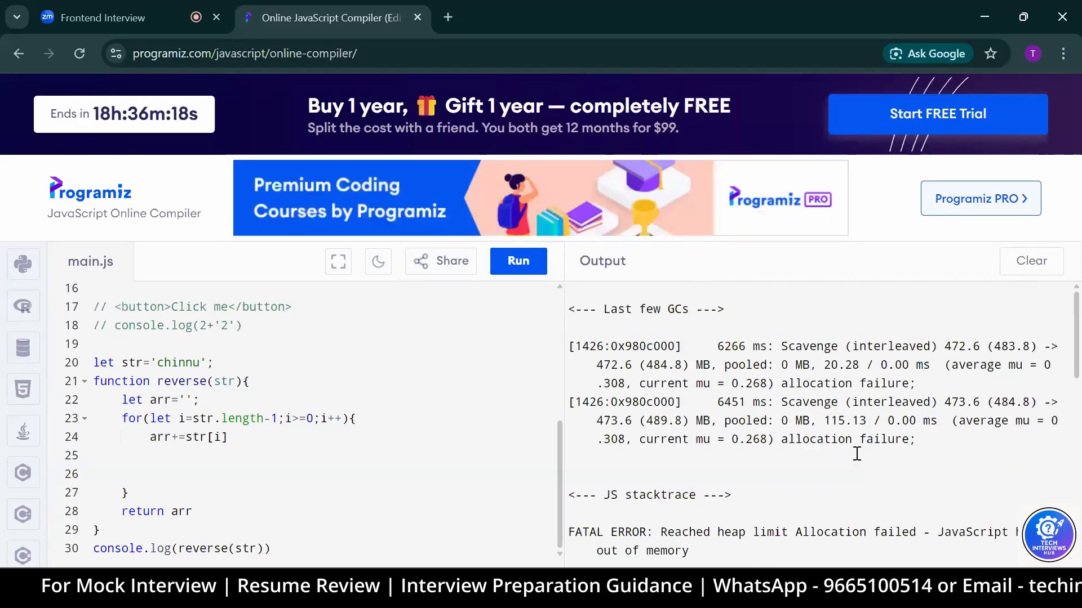
Change the loop increment to i-- and rerun so it prints 'unnihc'
scroll(down, 3)
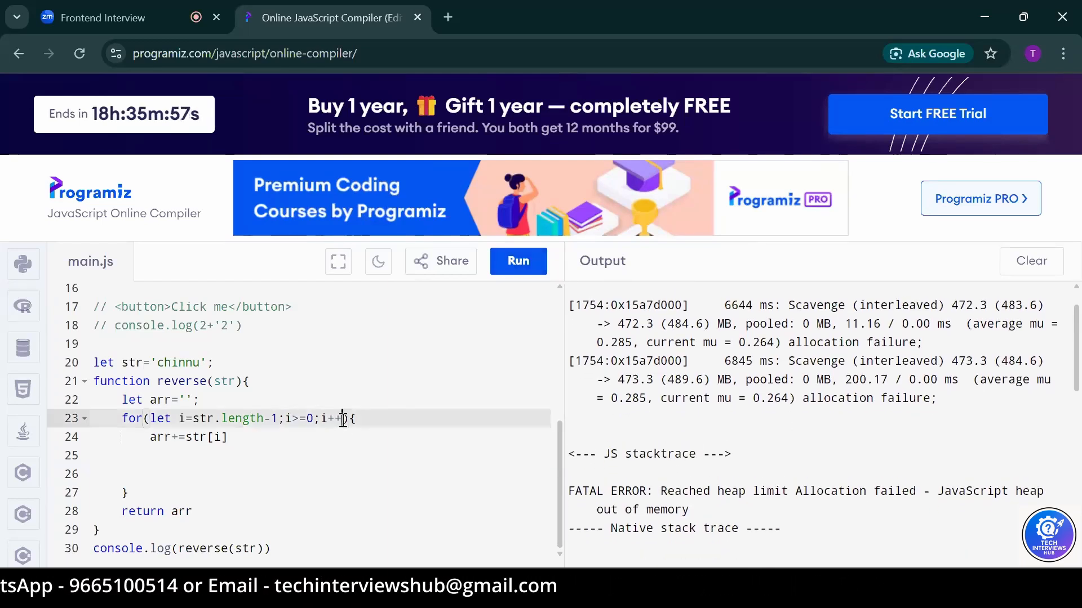
text(--)
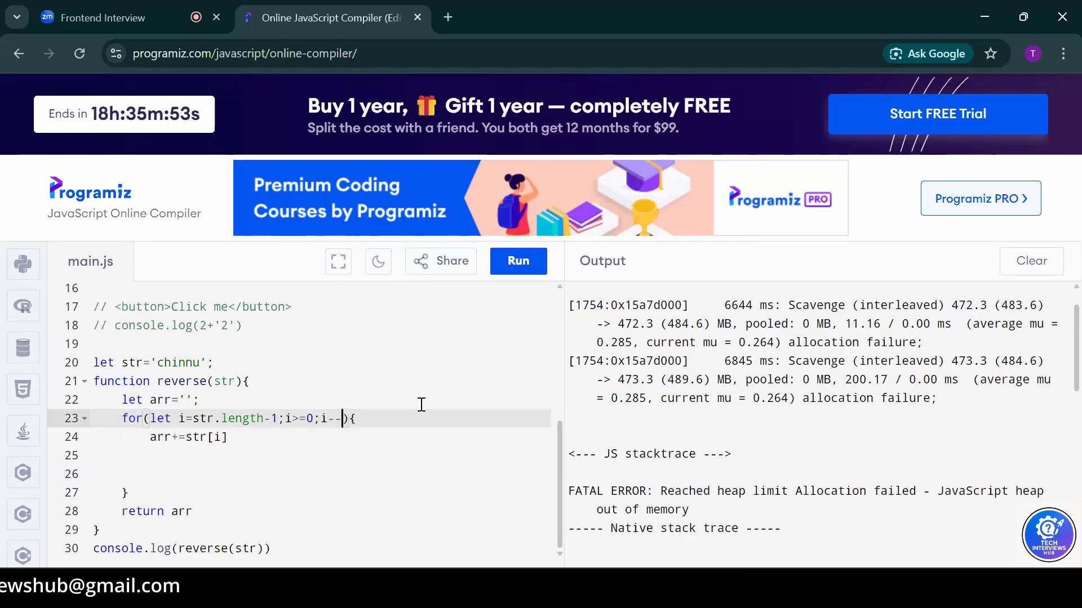
click(518, 260)
text(let)
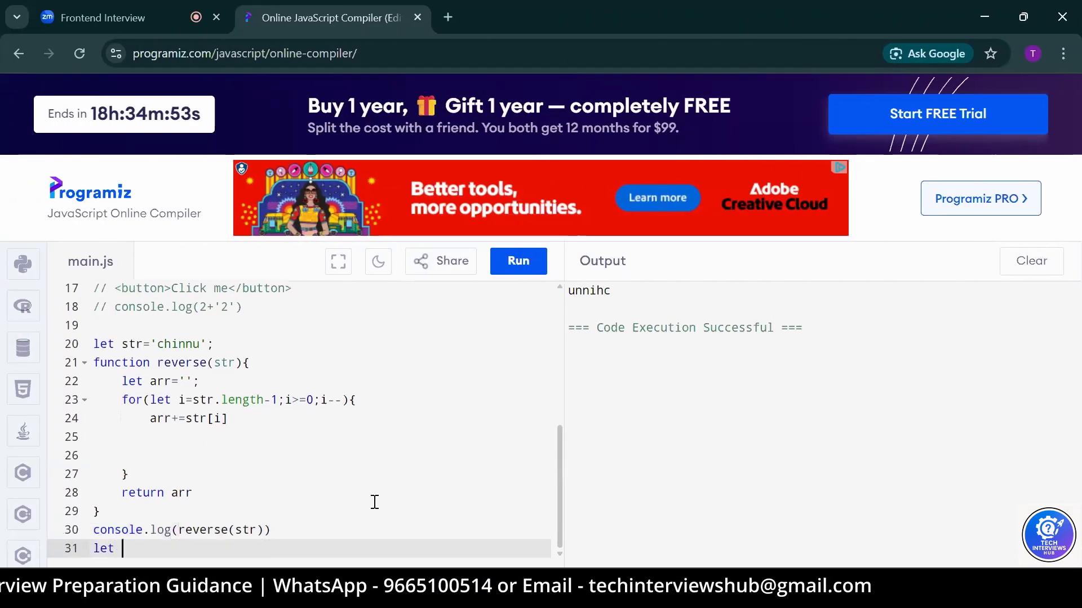
Declare const arr=[2,5,8,1,9,3]
text(arr)
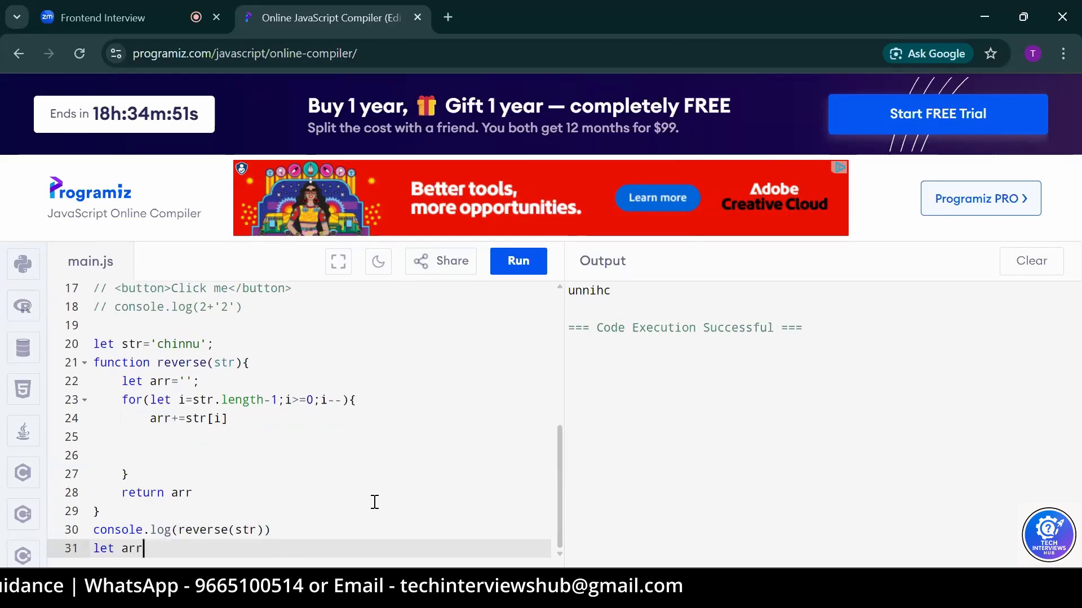
text(const arr=[2,5,8,1,9,3])
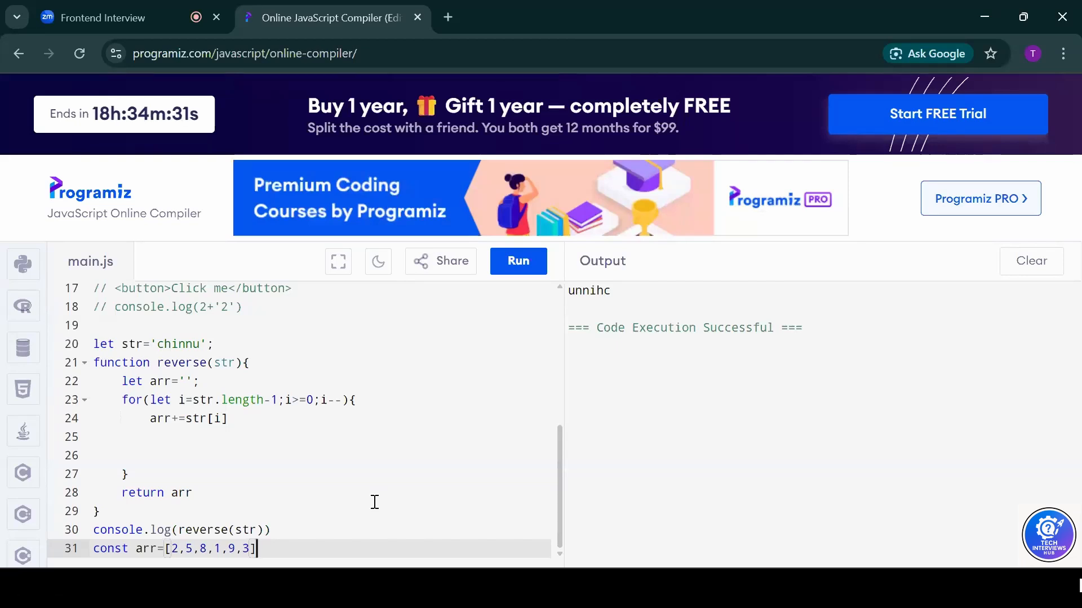
Sum the array with let s=arr.reduce((a,b)=>a+b,0) and log s, printing 28
text(let s=arr.r)
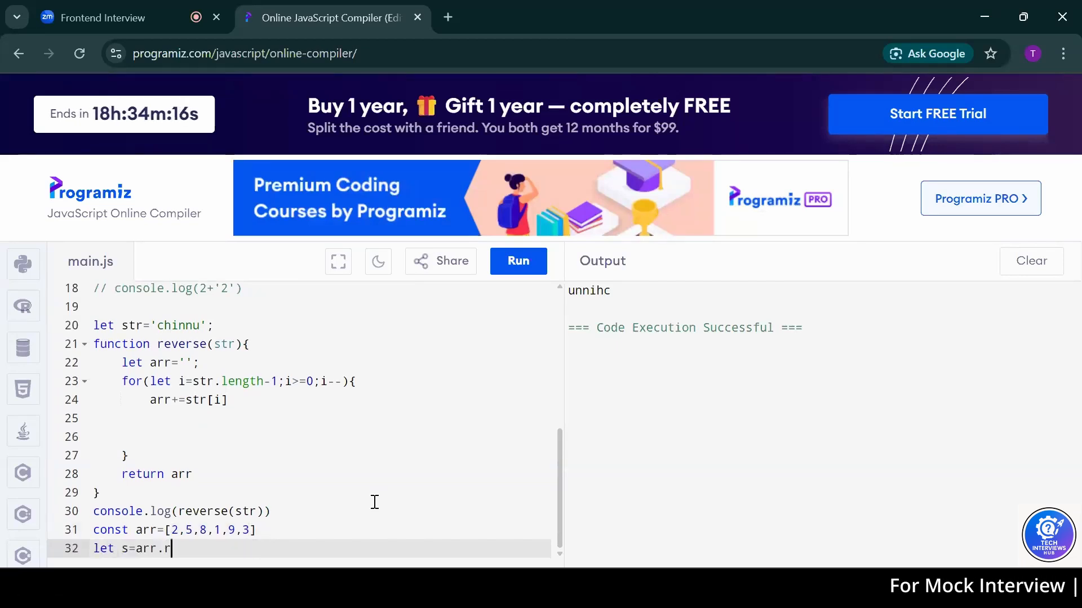
text(educe((a,b))
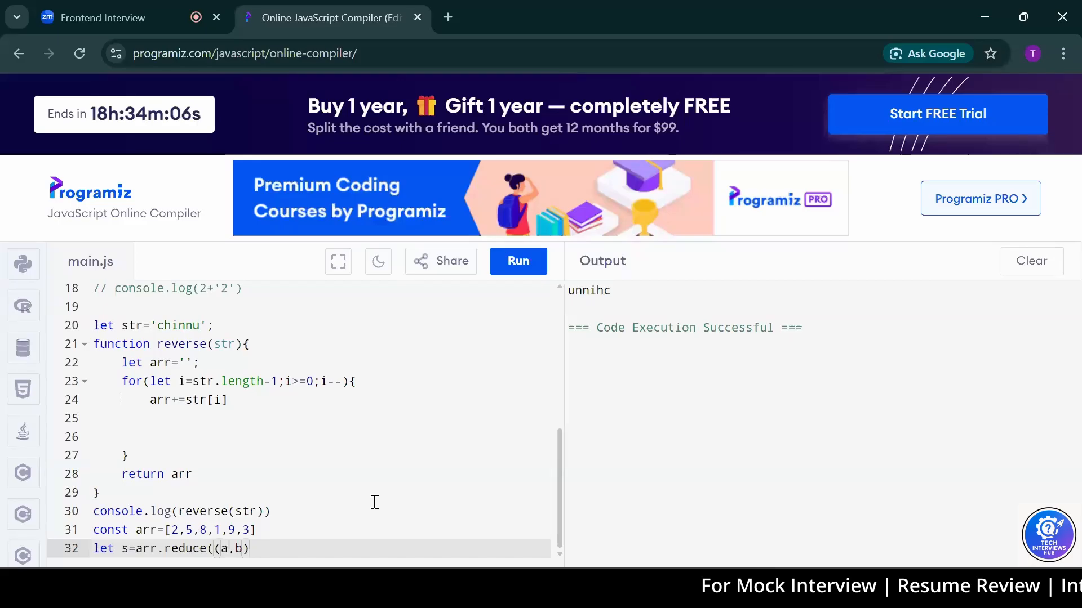
text(=>a+b))
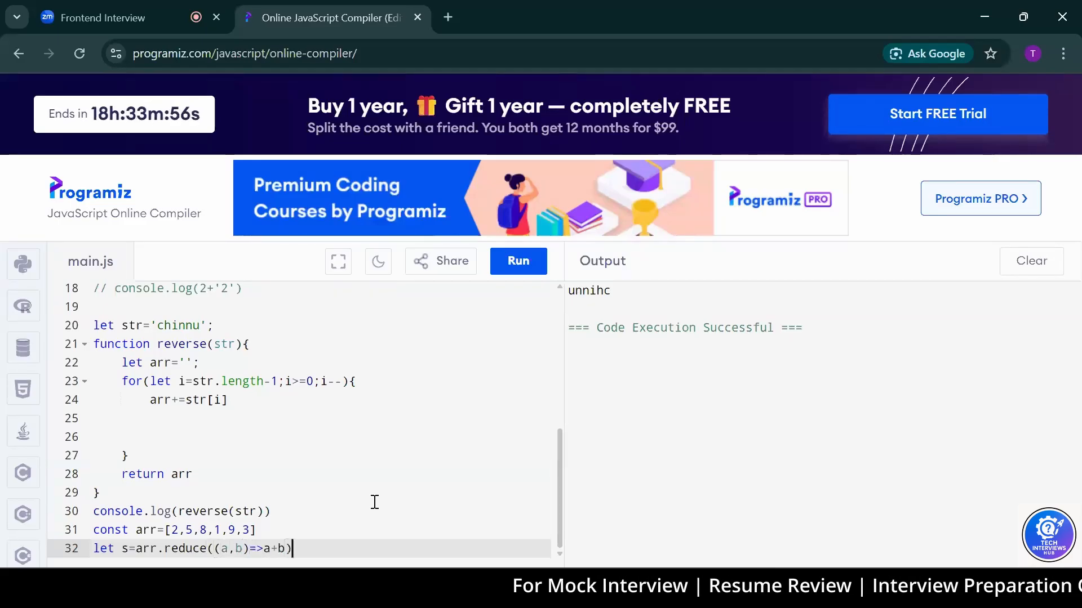
text(console.log(s))
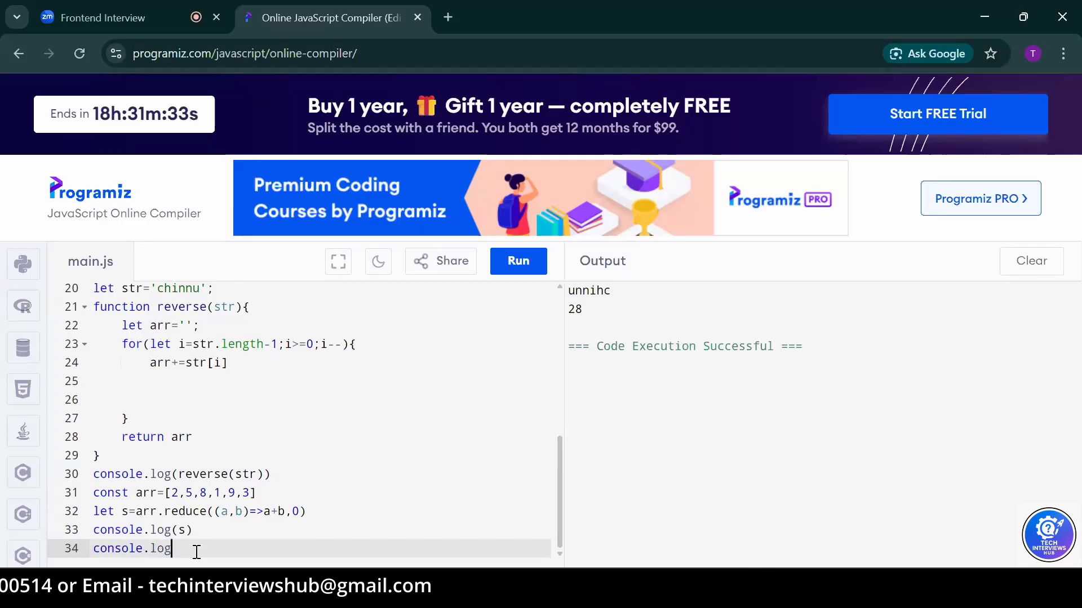
Write console.log(arr.filter(num=>num)) on line 34
text(())
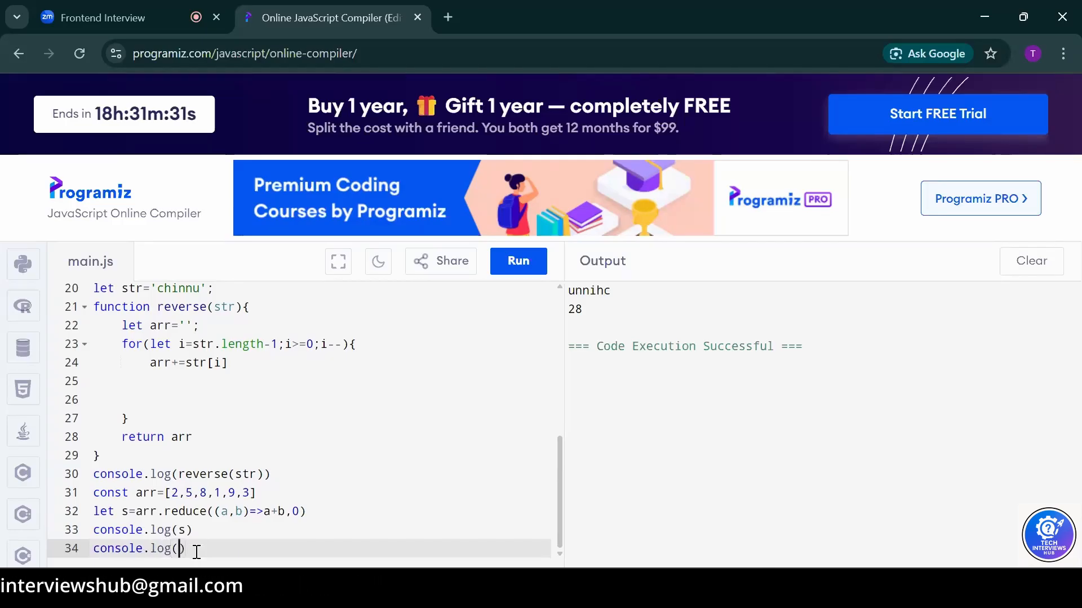
text(arr.)
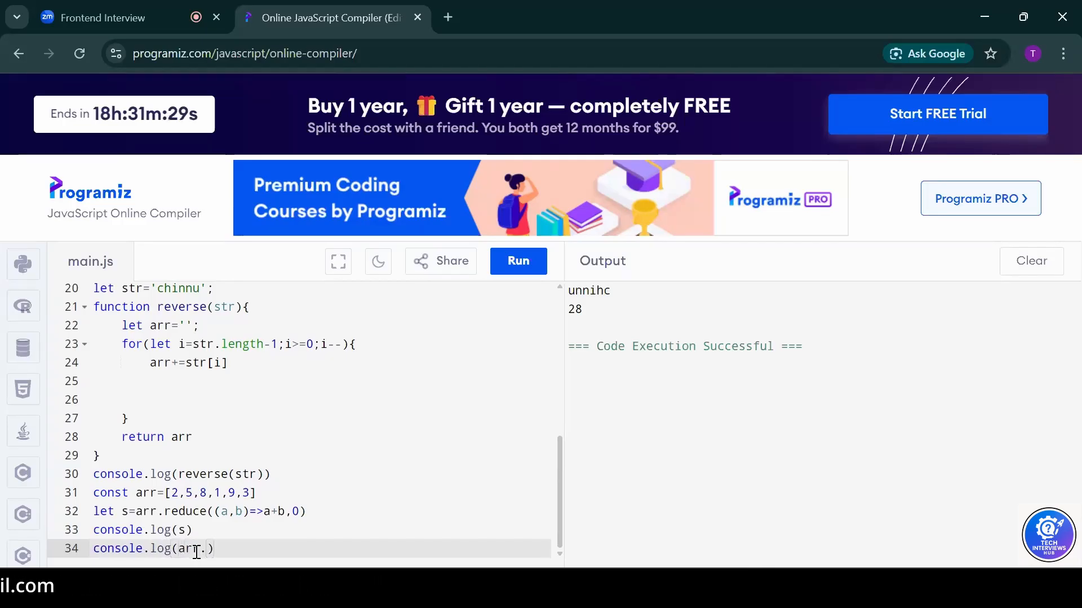
text(filter)
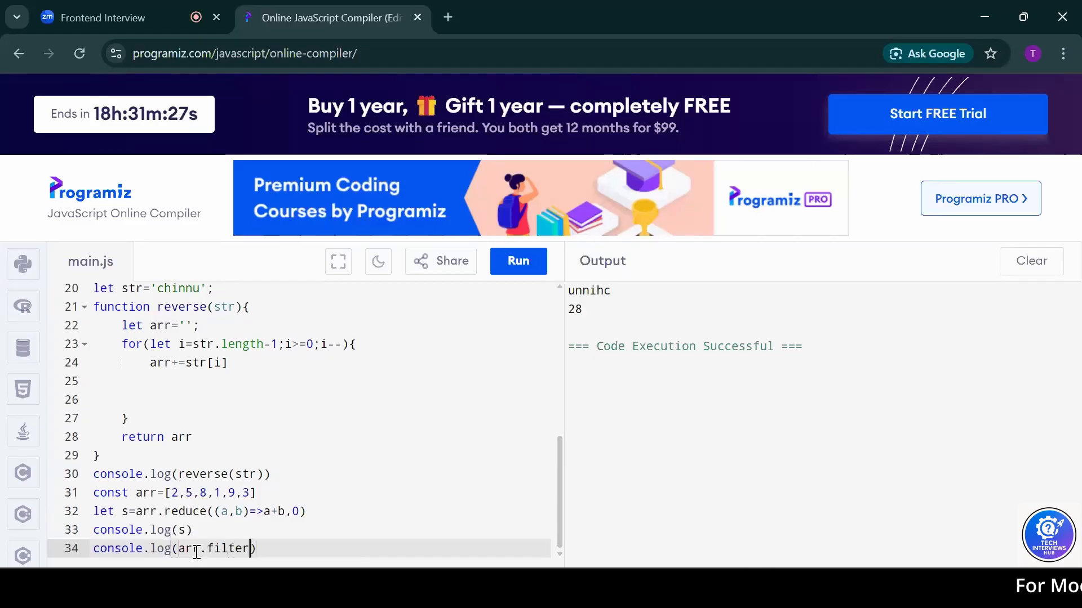
text((num)
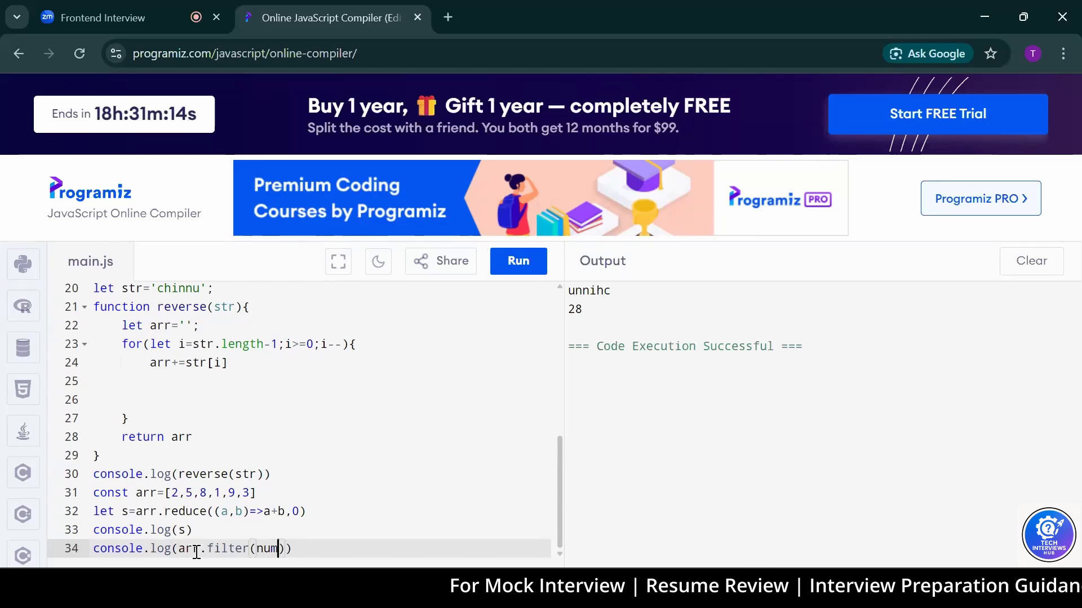
text(=>num)
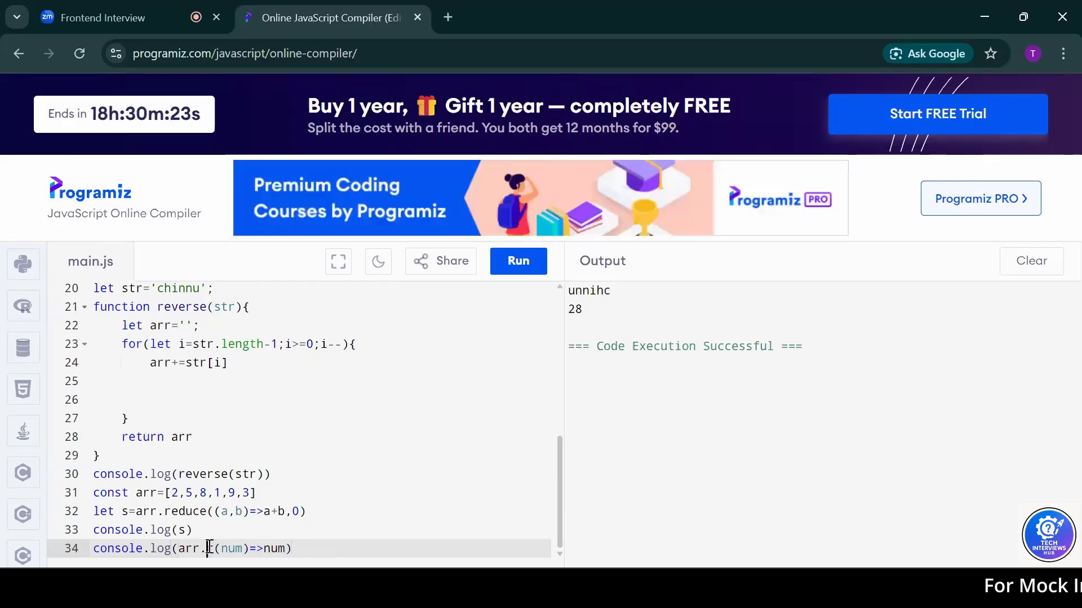
Switch filter to map and change the body to num++
text(map)
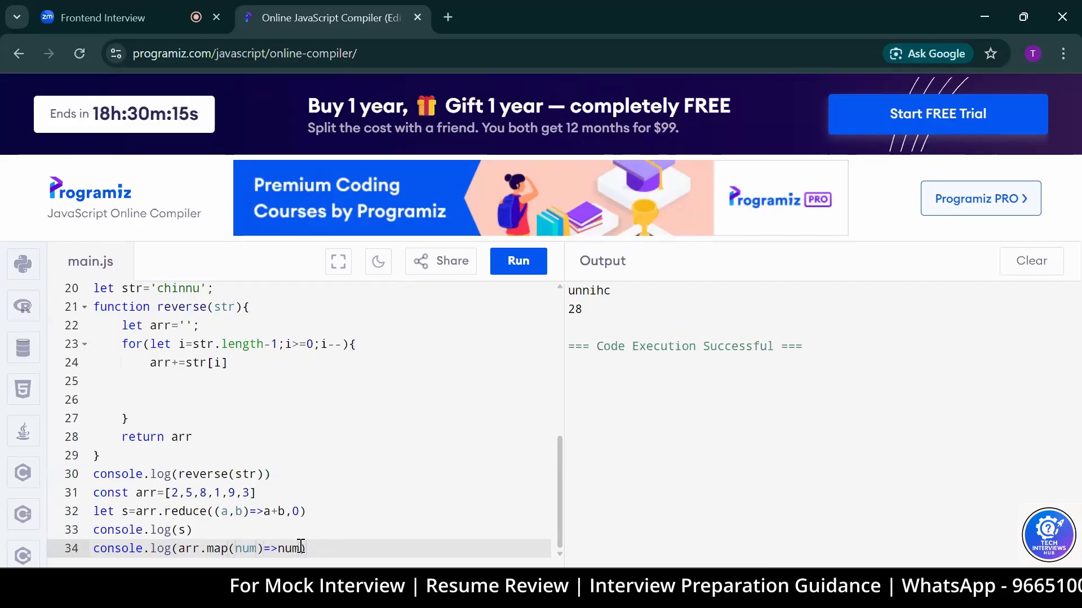
text(+))
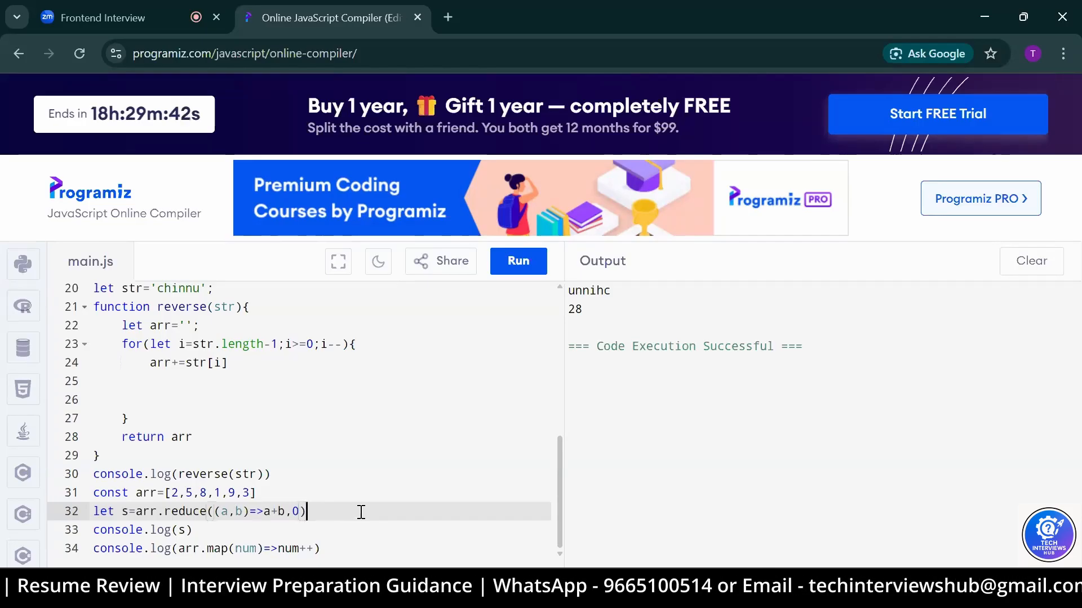
Comment out the reverse and reduce lines, change map to forEach, and run the script
click(323, 549)
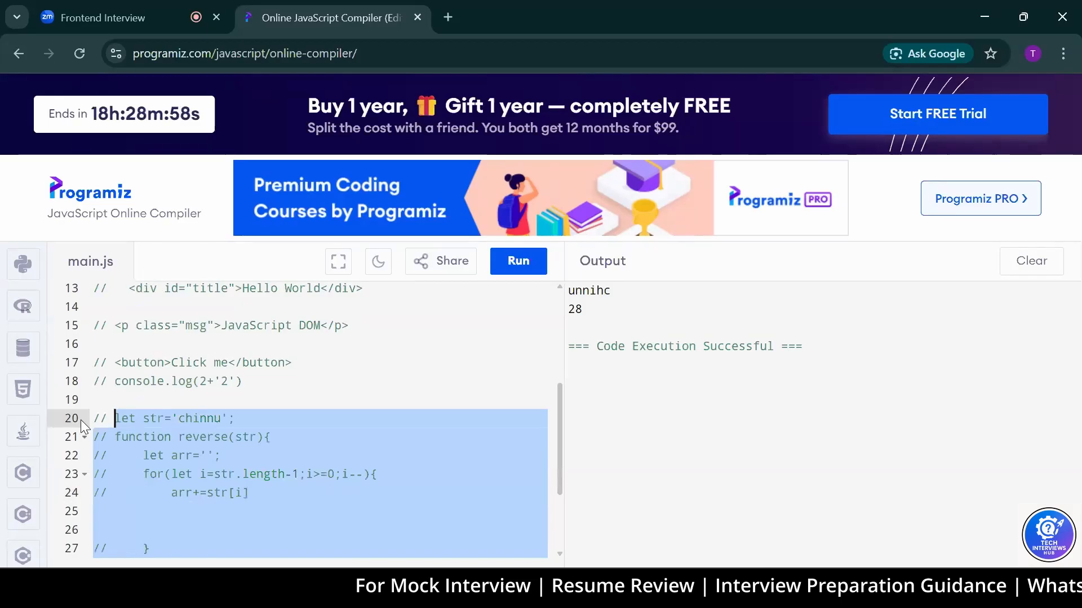
scroll(down, 3)
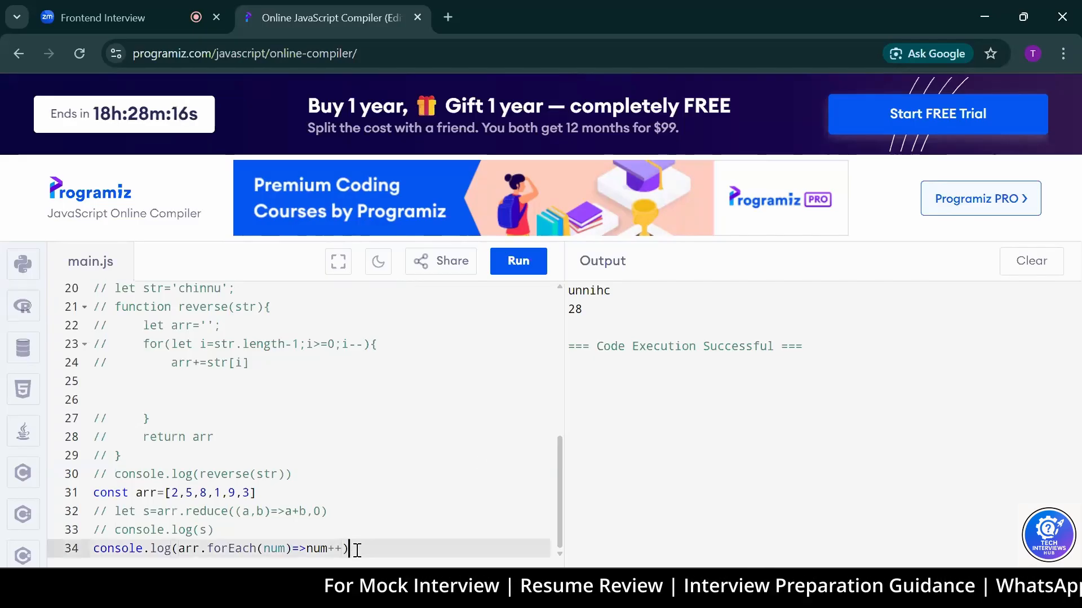
text(/2 5 8 1 9 3)
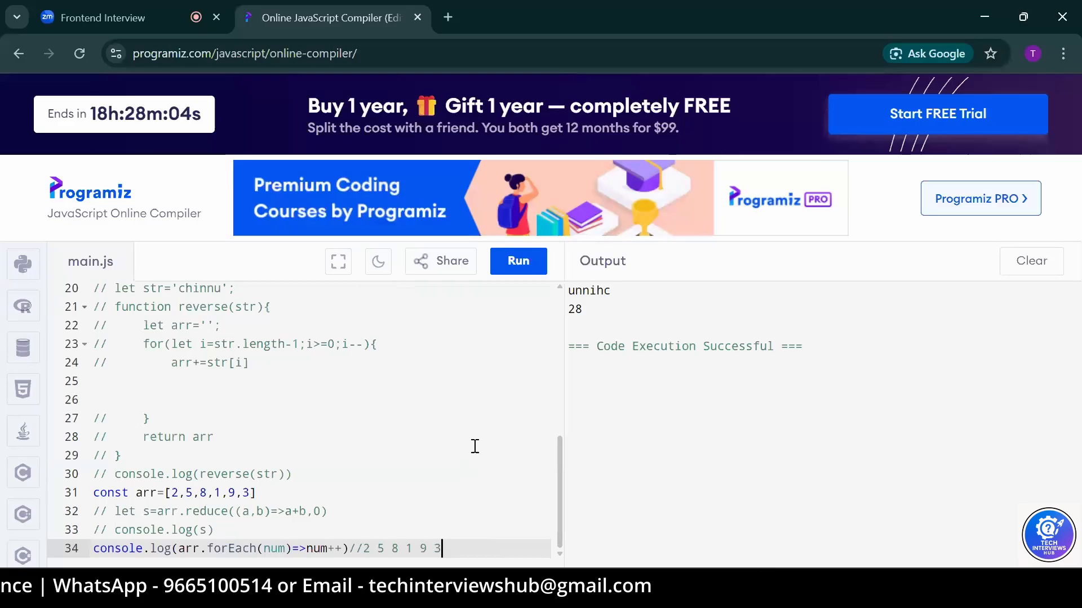
click(517, 260)
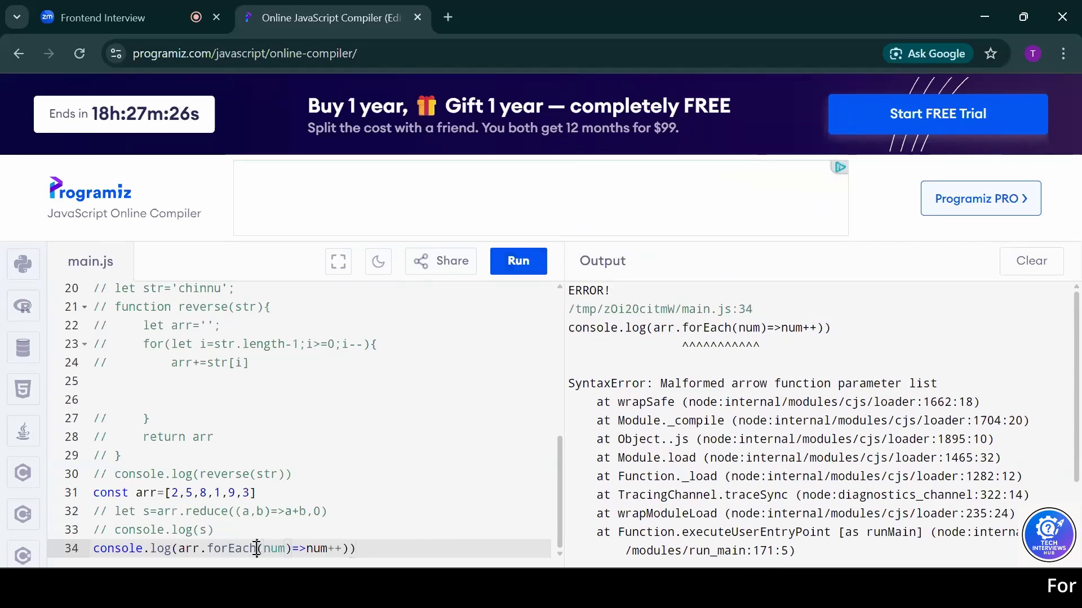
Wrap num in parentheses as ((num)=>num++), run to print undefined, and start a new line
click(517, 260)
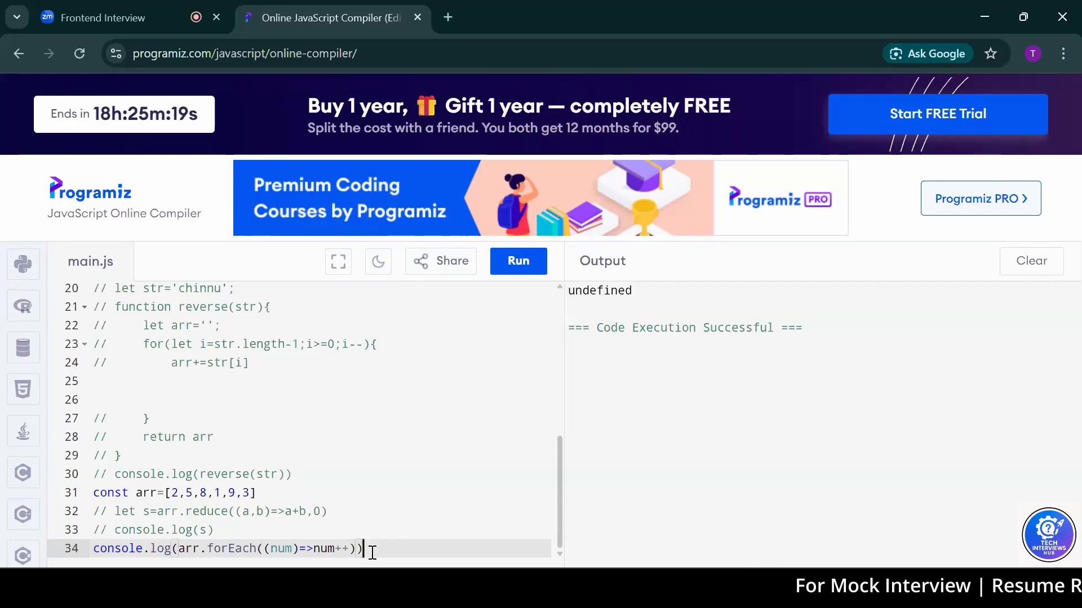
key(Enter)
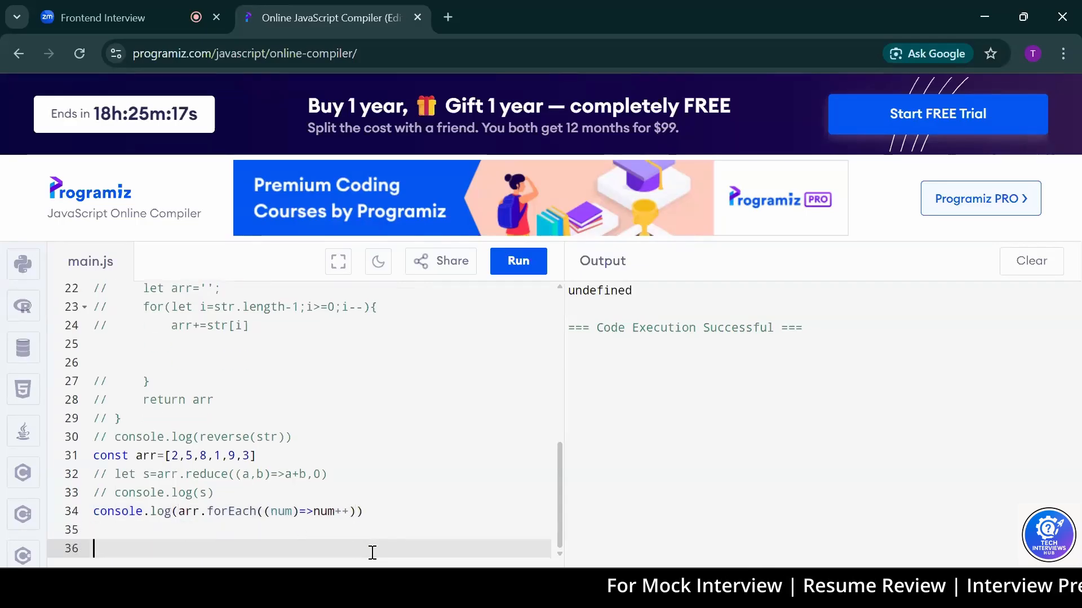
Add let arr=[1,2,3], const arr1=arr, and let [a,b]=arr destructuring
text(let arr=[1,2,3];)
text(let [a,b]=)
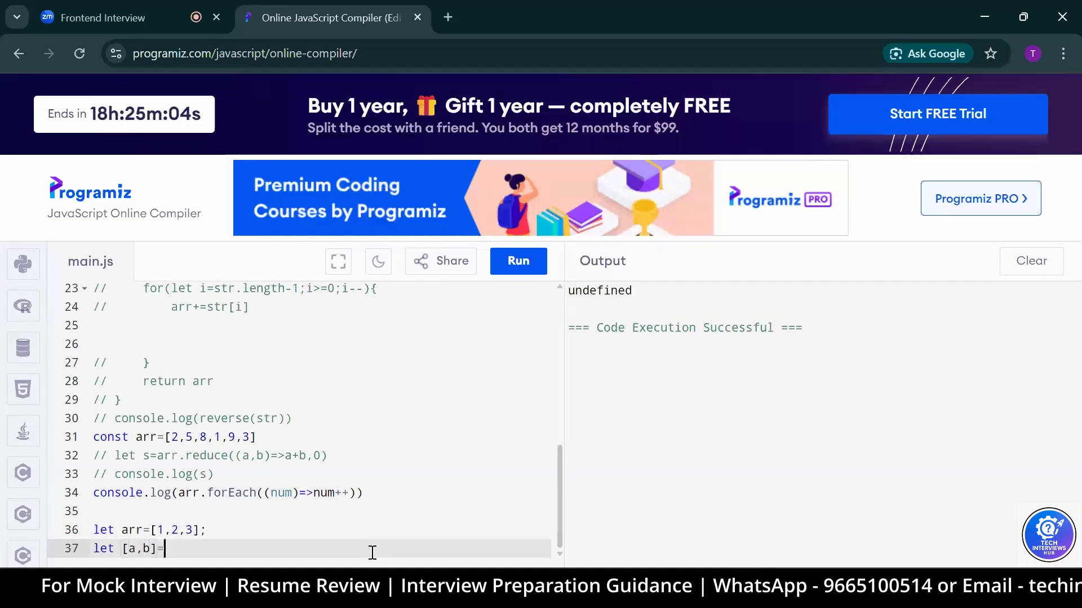
text(arr)
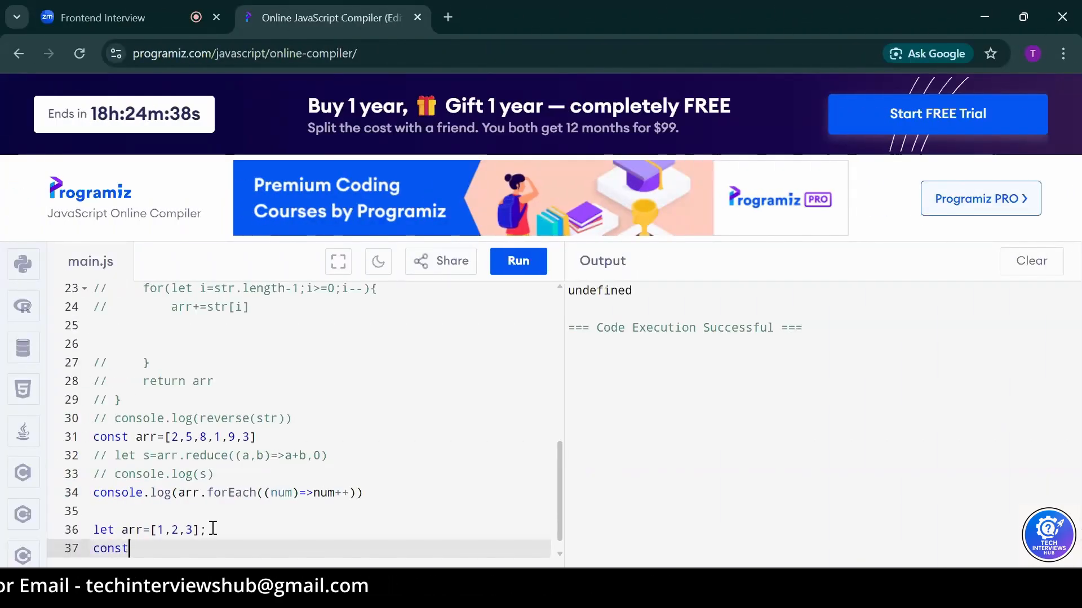
text(arr1)
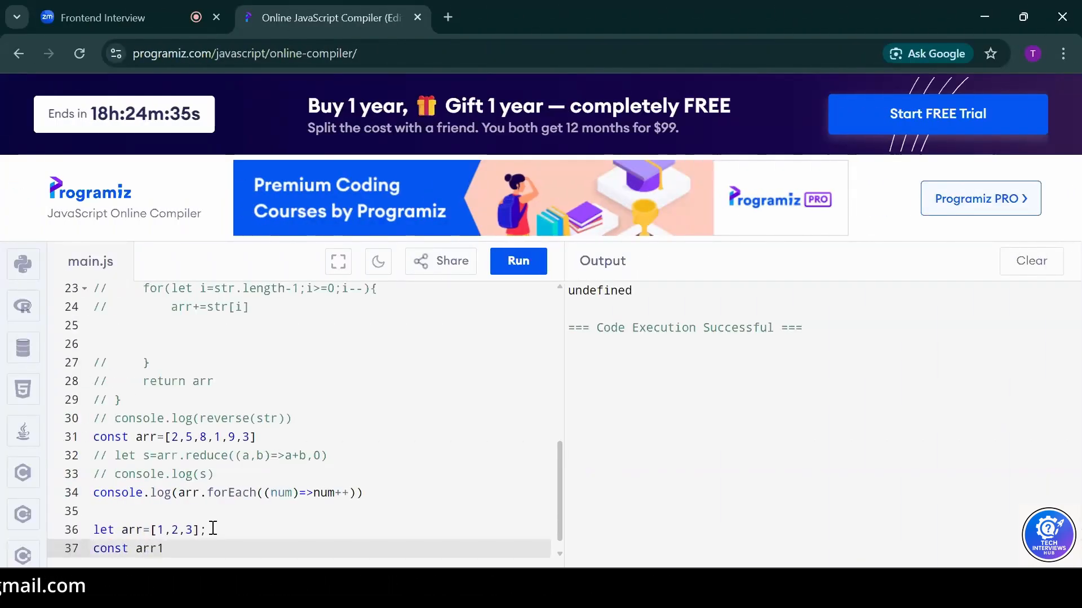
text(=[)
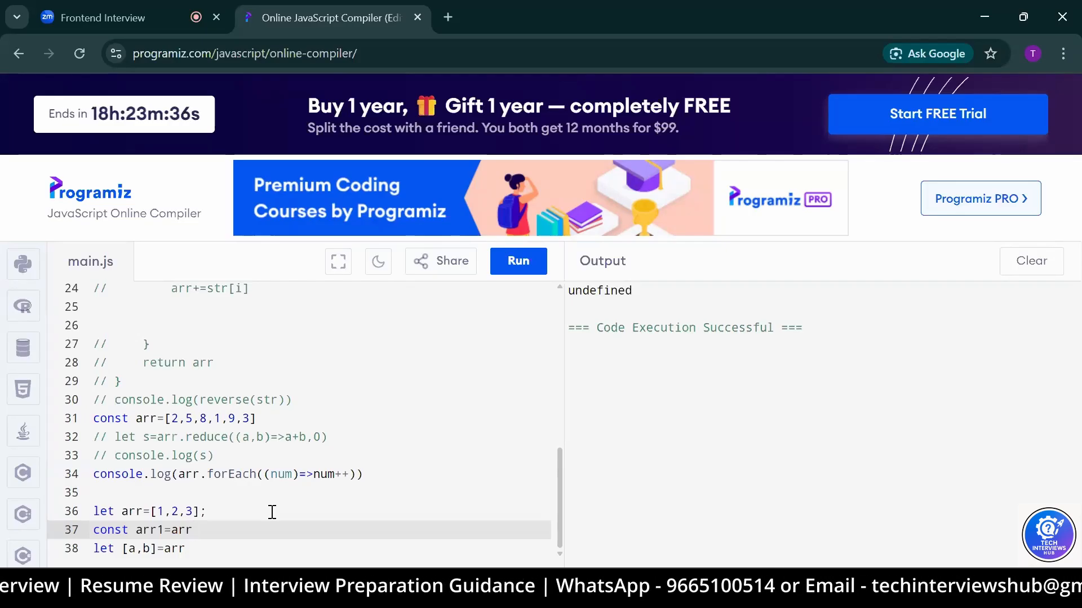
Google 'online react compiler' in a new tab and open NextLeap's React.js Online Editor
click(192, 529)
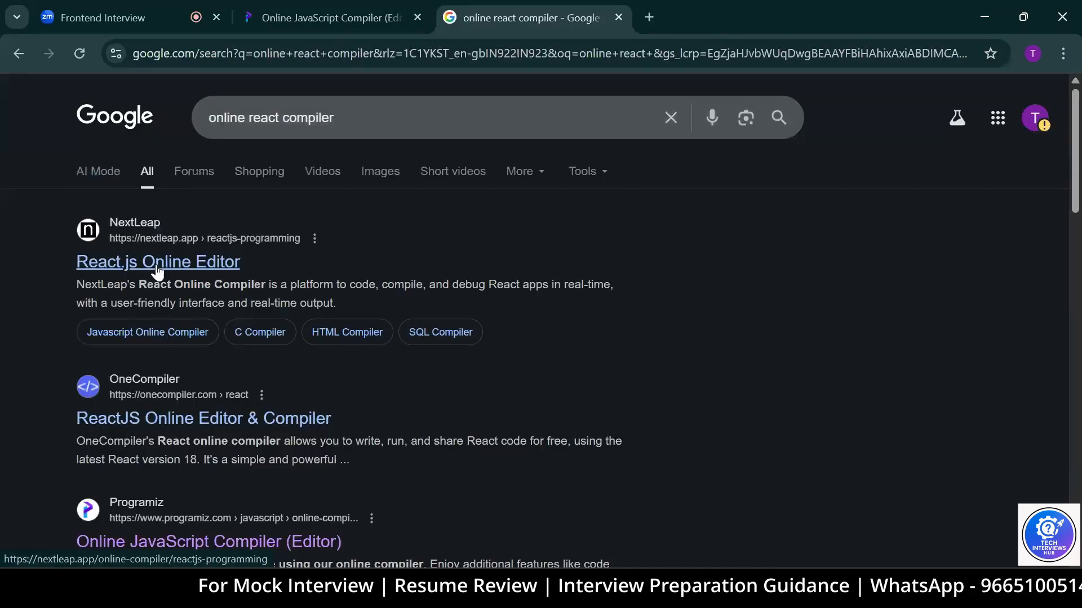
click(157, 262)
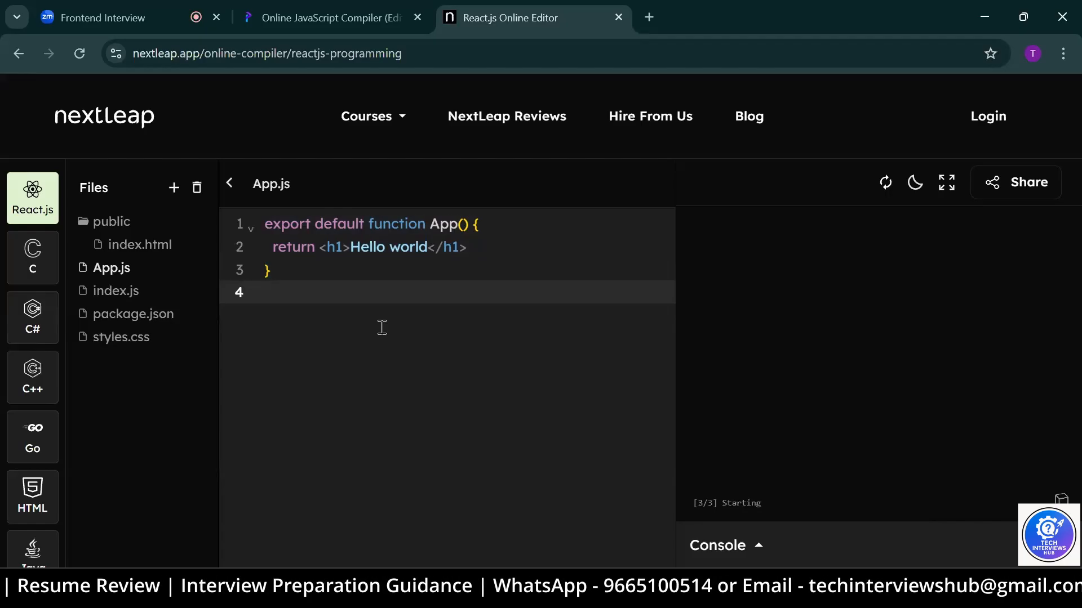
Place the cursor inside the App component in App.js, ready to edit
click(885, 182)
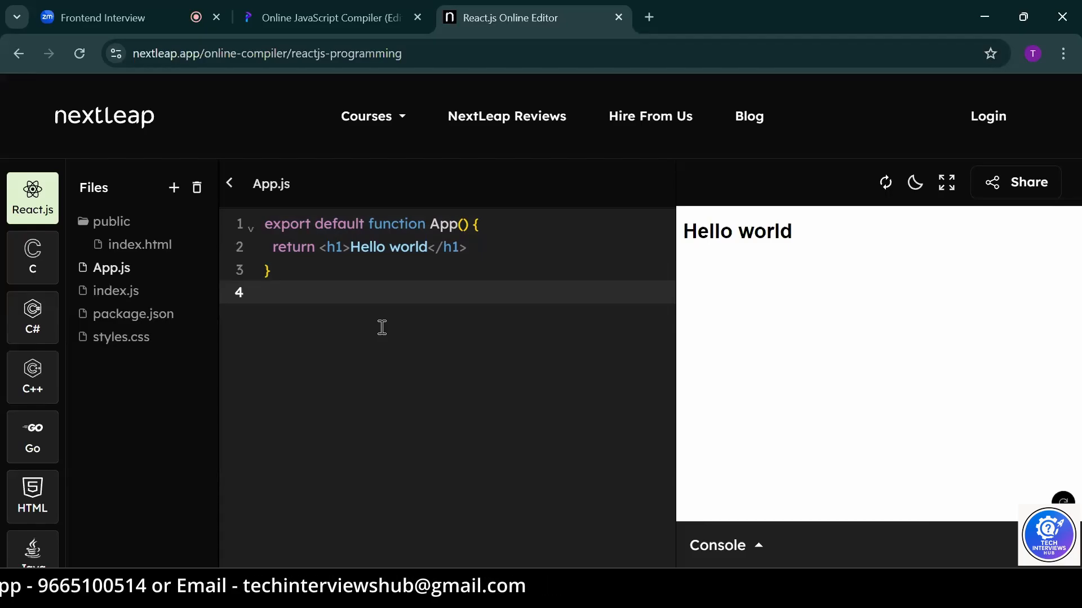
click(276, 292)
text(,[]))
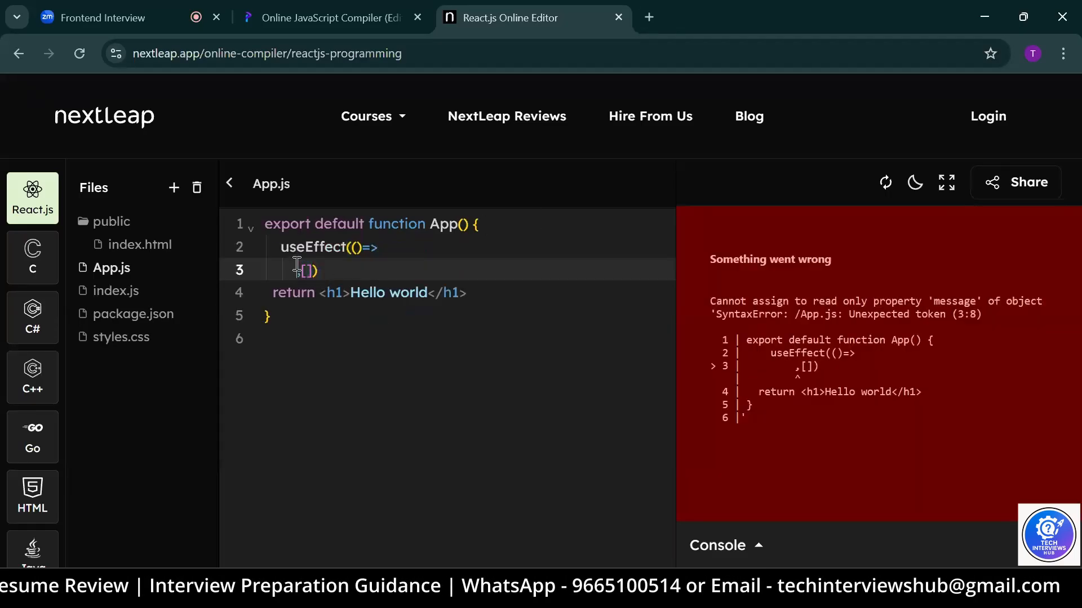
Add a new line above the return statement for the useEffect call
text(let [count,setCount]=useState(0)
key(Enter)
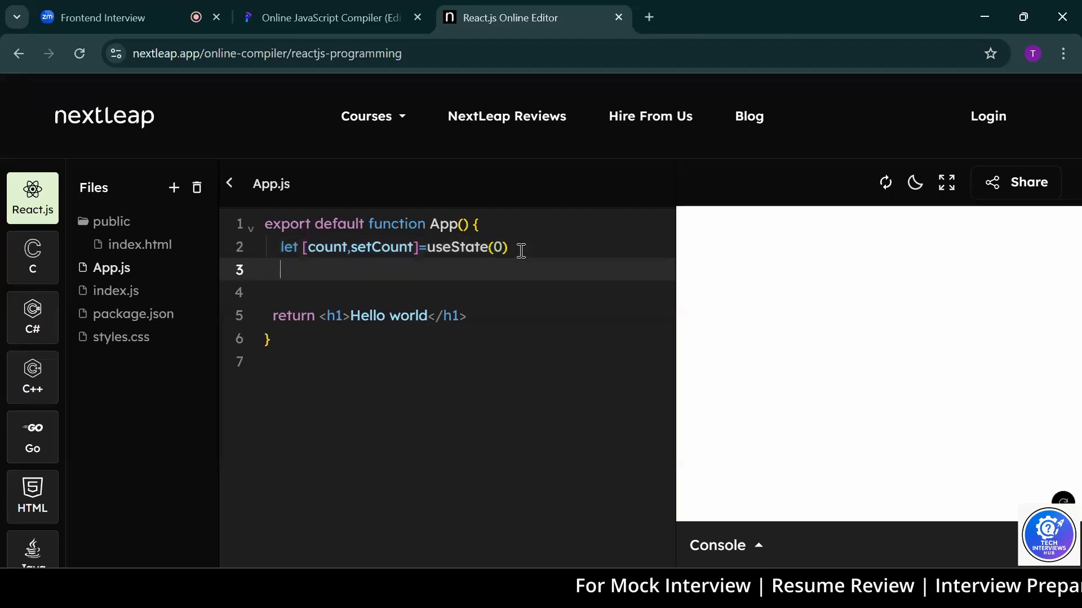
Write function Inc(){, then replace it with return( before the Hello world heading
text(function)
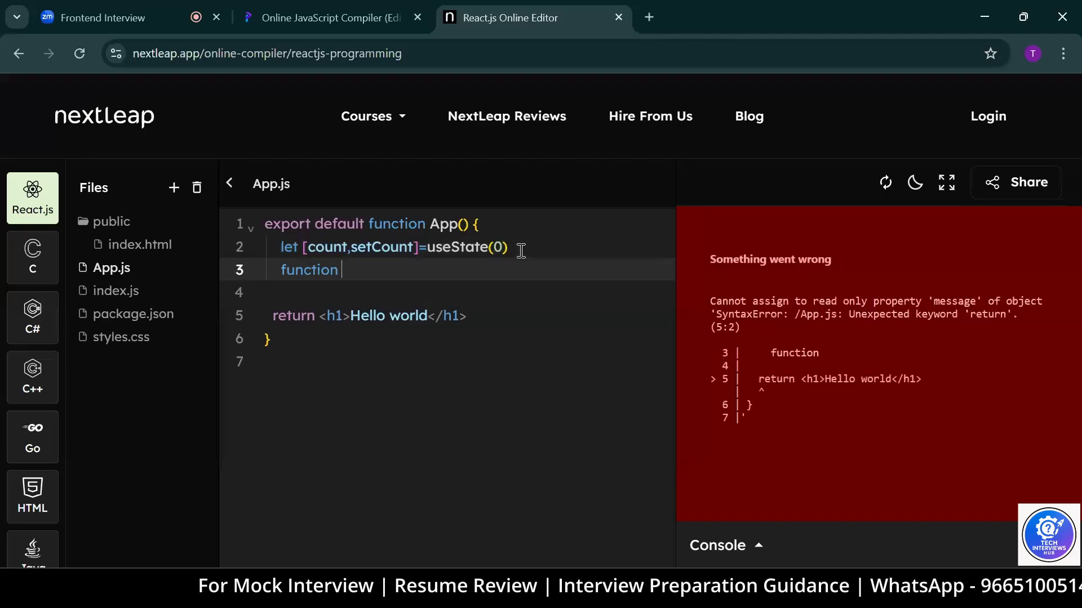
text(Inc)
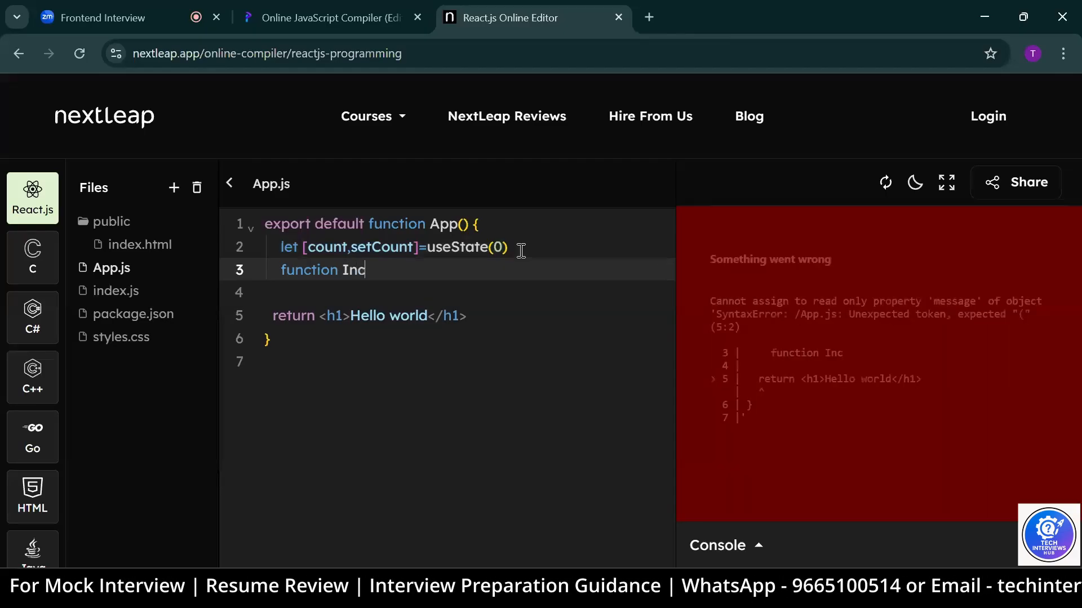
text((){)
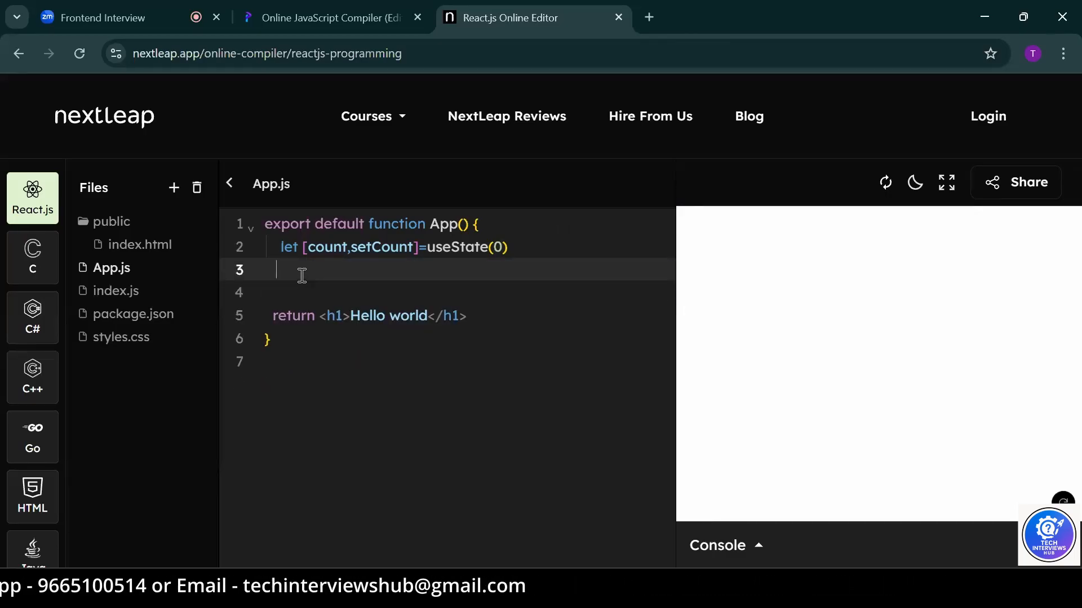
text(return()
text(<)
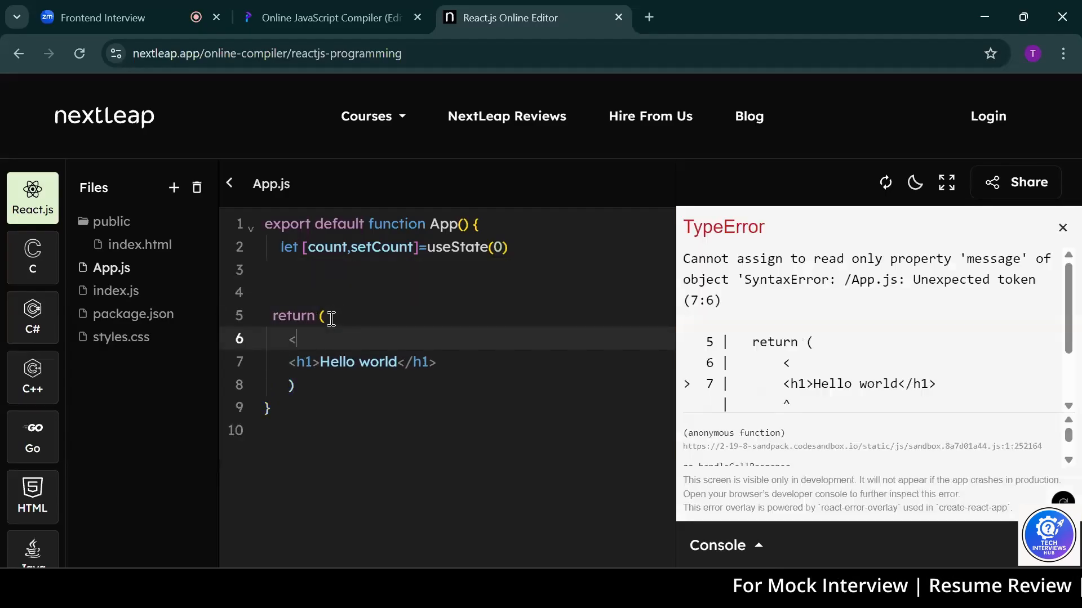
Wrap the Hello world heading in a <></> fragment with a blank line for more elements
text(></>)
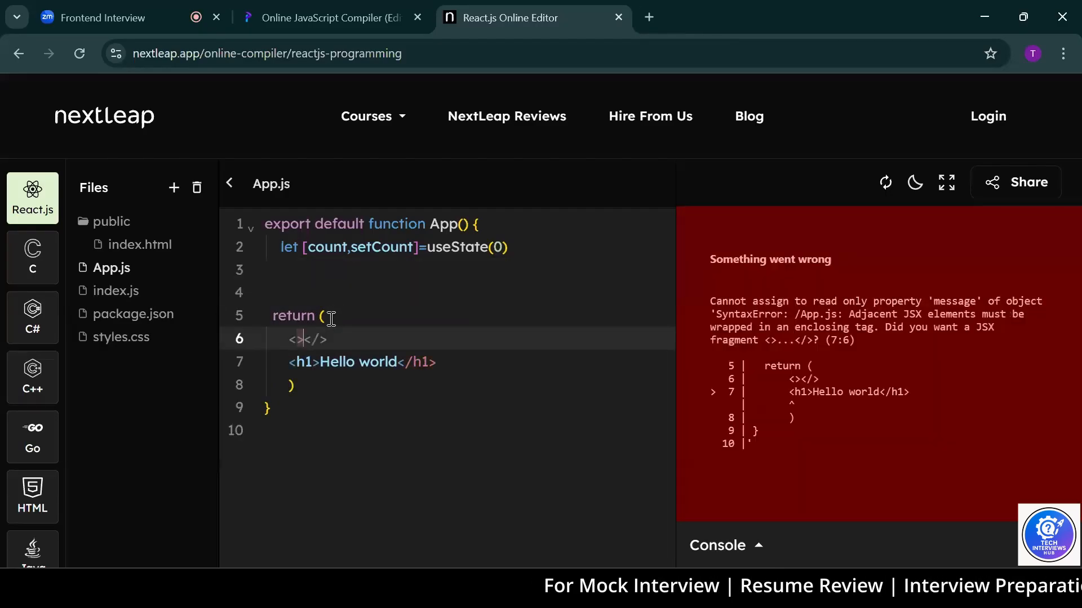
key(Enter)
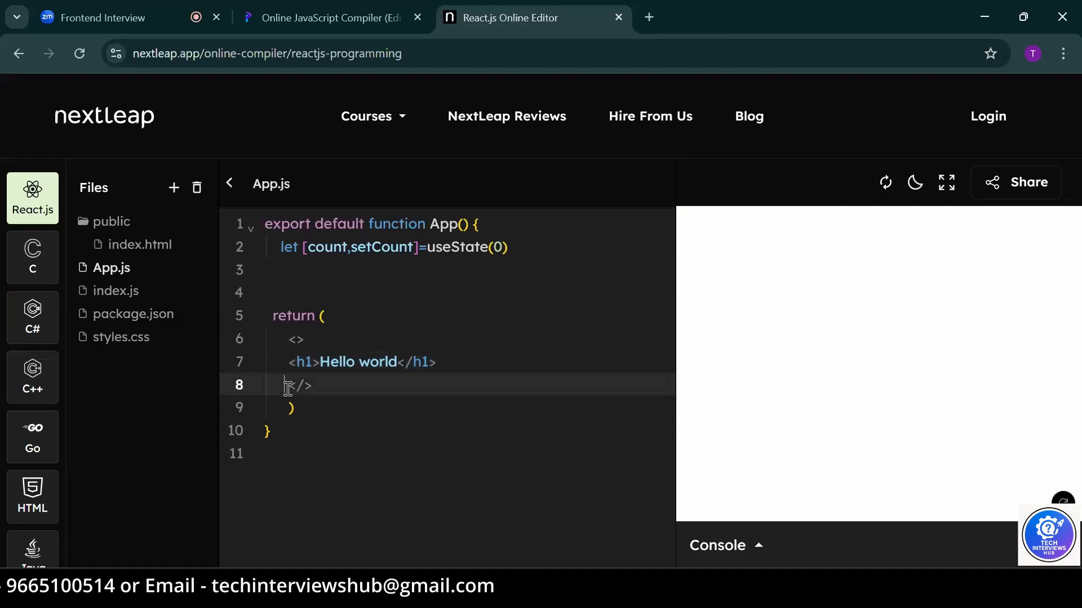
key(Enter)
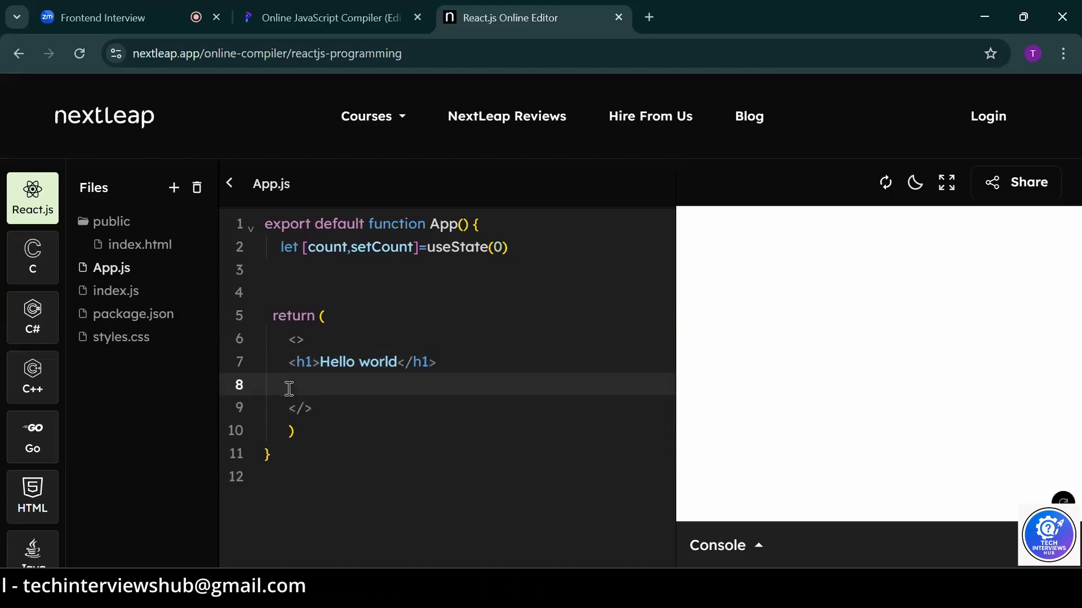
Add a button with onclick={setCount(count+5)} labelled Inc, and begin a second <bu line
text(<button></button>)
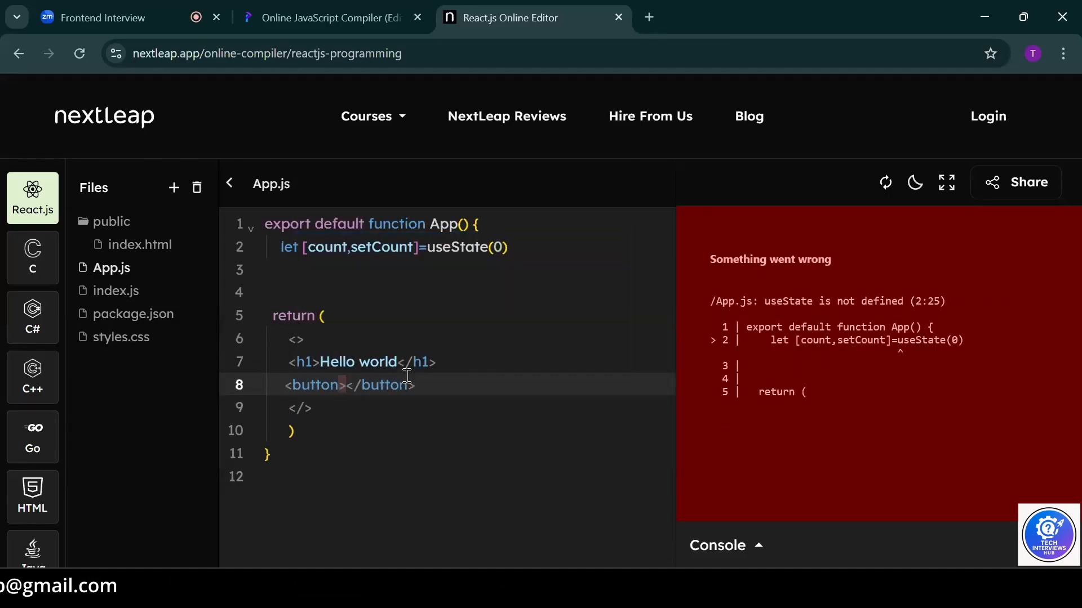
text(onclick={})
text(<)
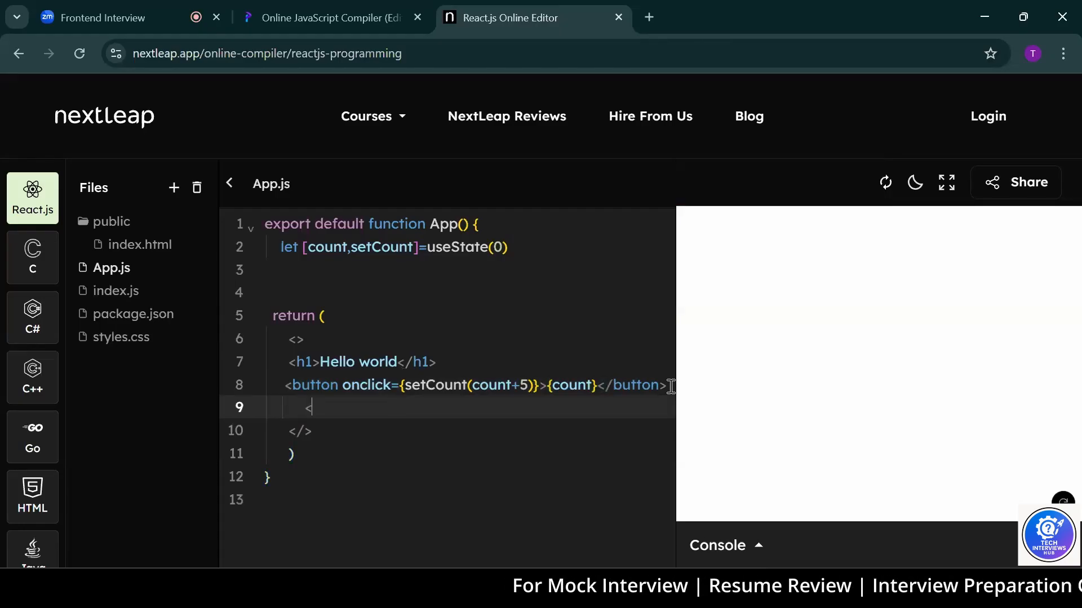
text(bu)
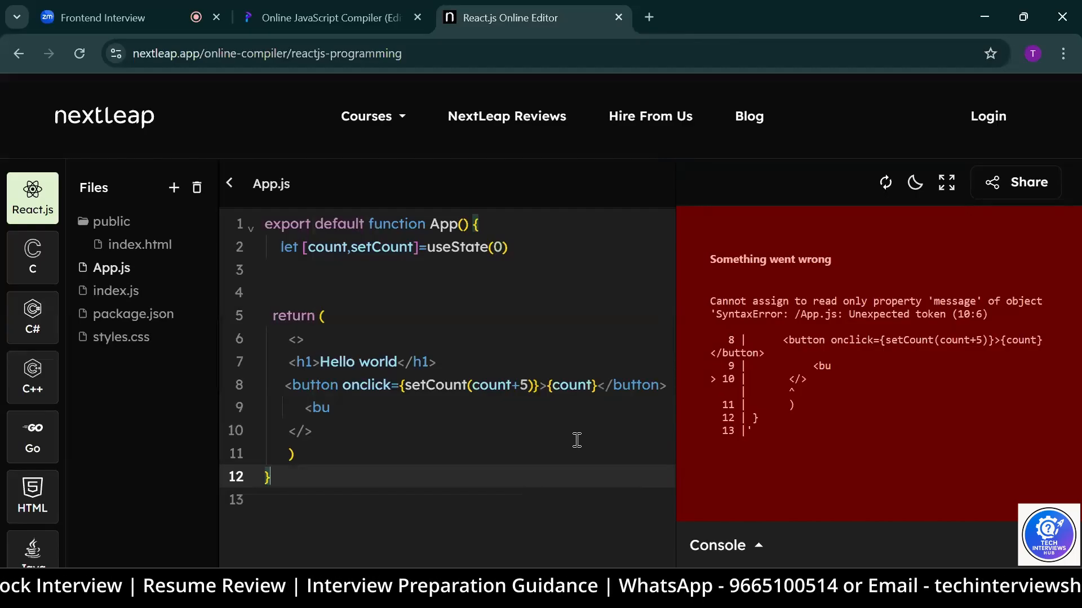
double_click(570, 385)
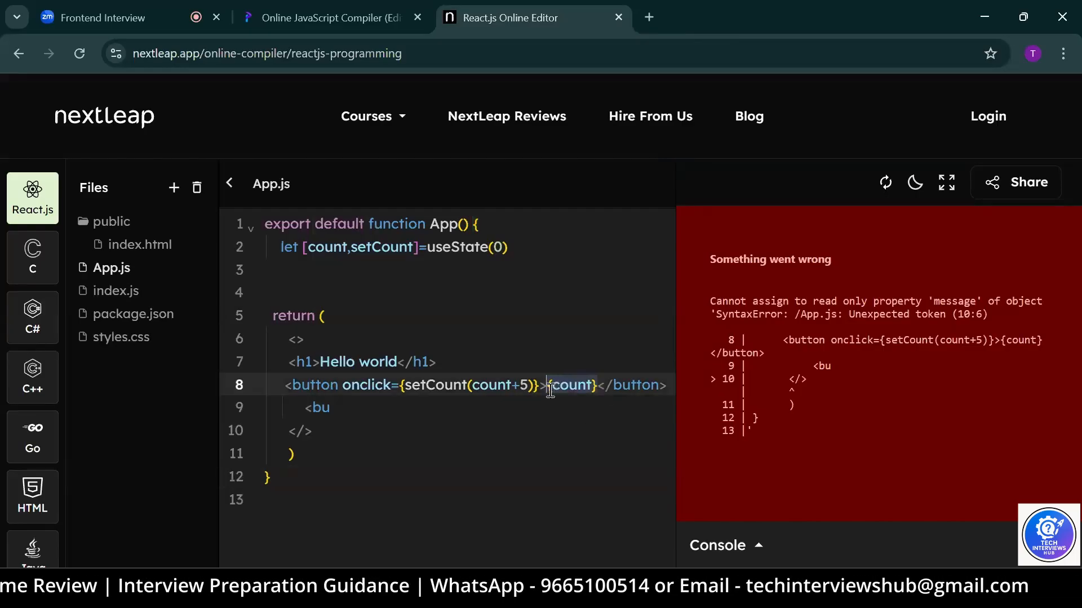
key(Backspace)
text(In)
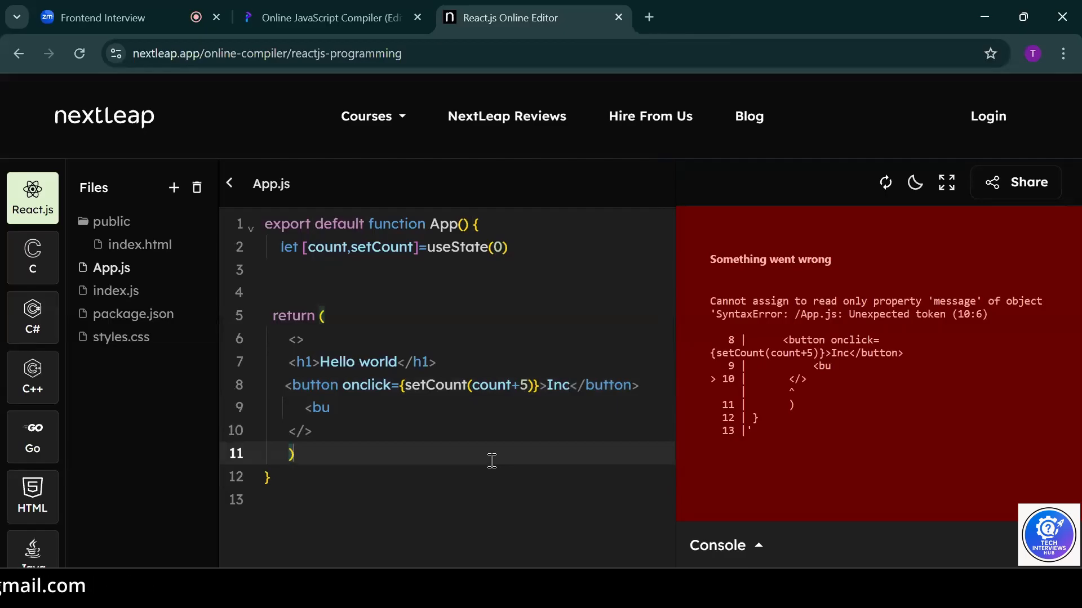
Complete the second button with onclick={setCount(count-2)} labelled Dec
click(640, 385)
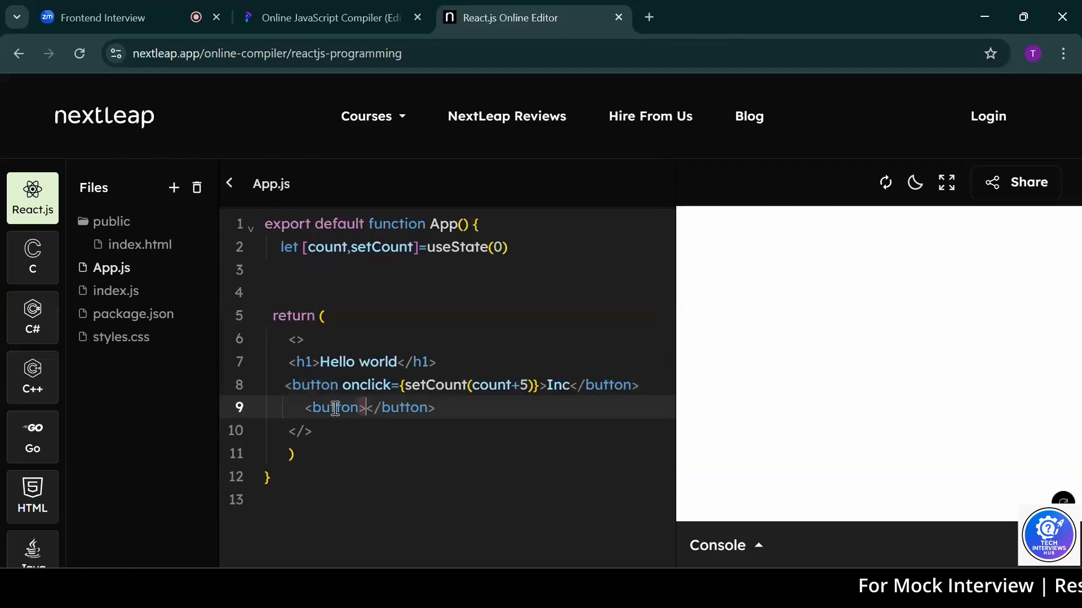
text(onclick={setCount(count-2)
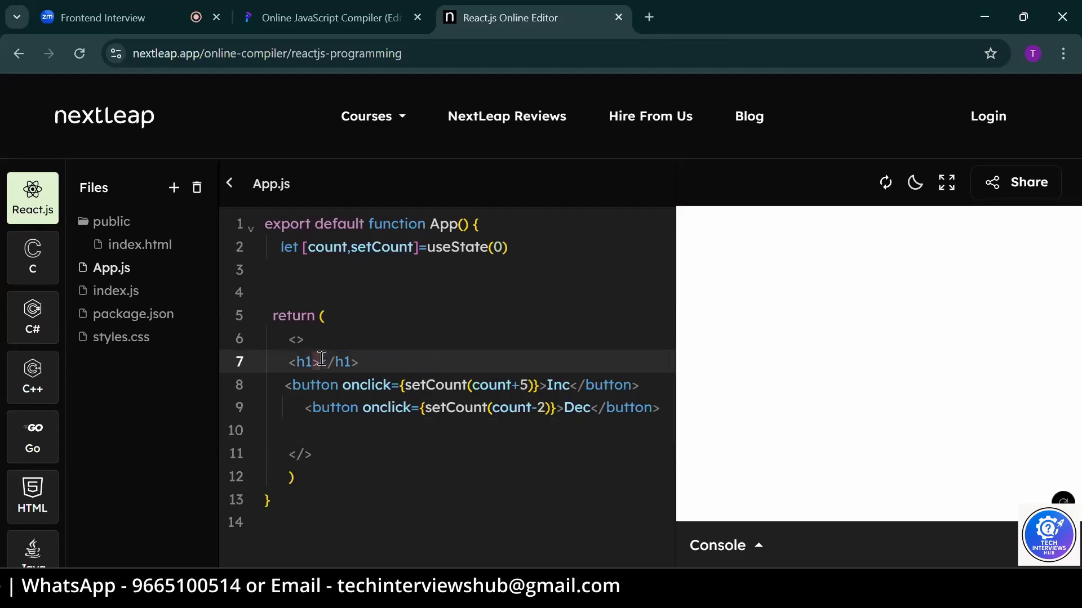
Show {count} in the heading and add import {useState} from 'react' at the top
text(co)
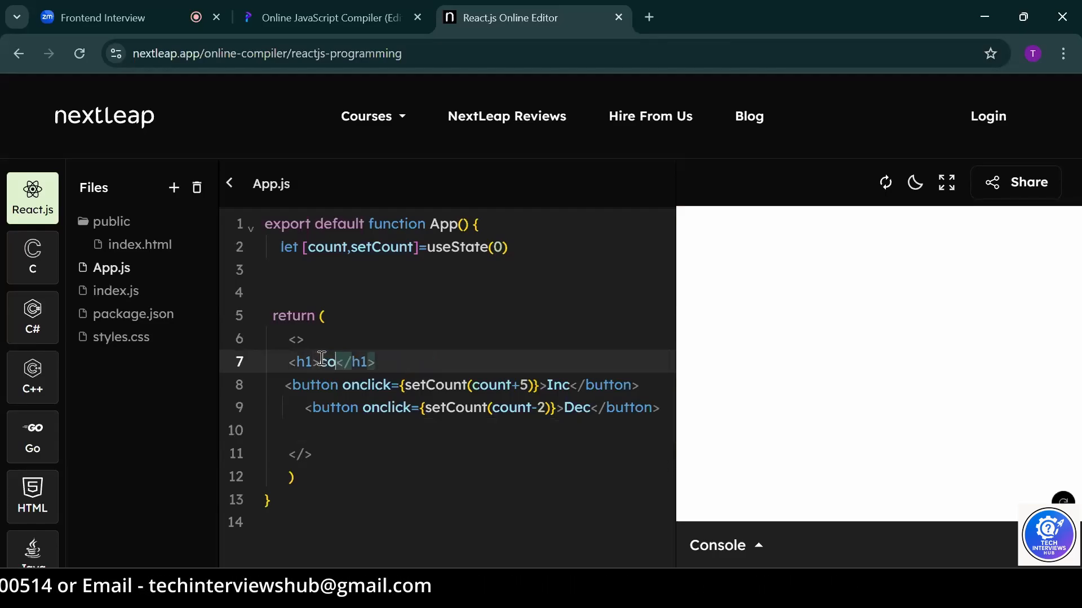
text(count)
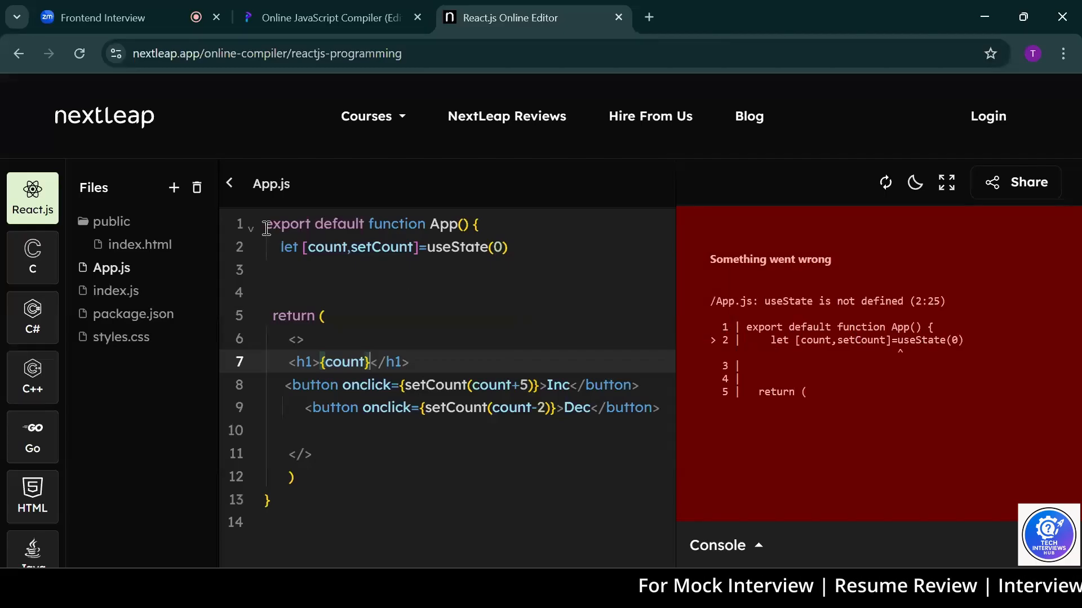
text(import {useState} from 'react')
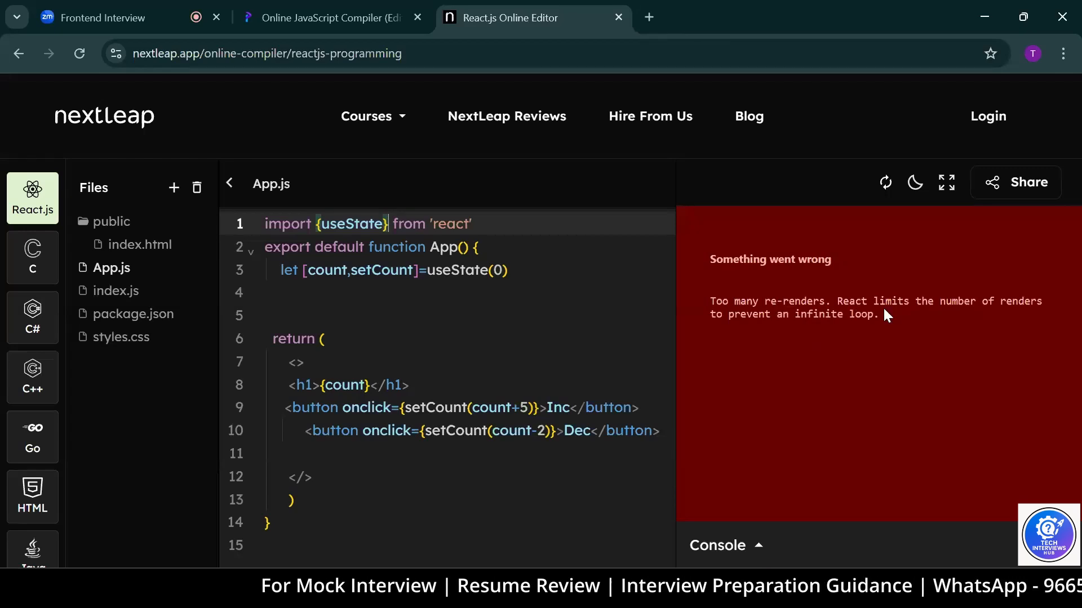
mouse_move(907, 318)
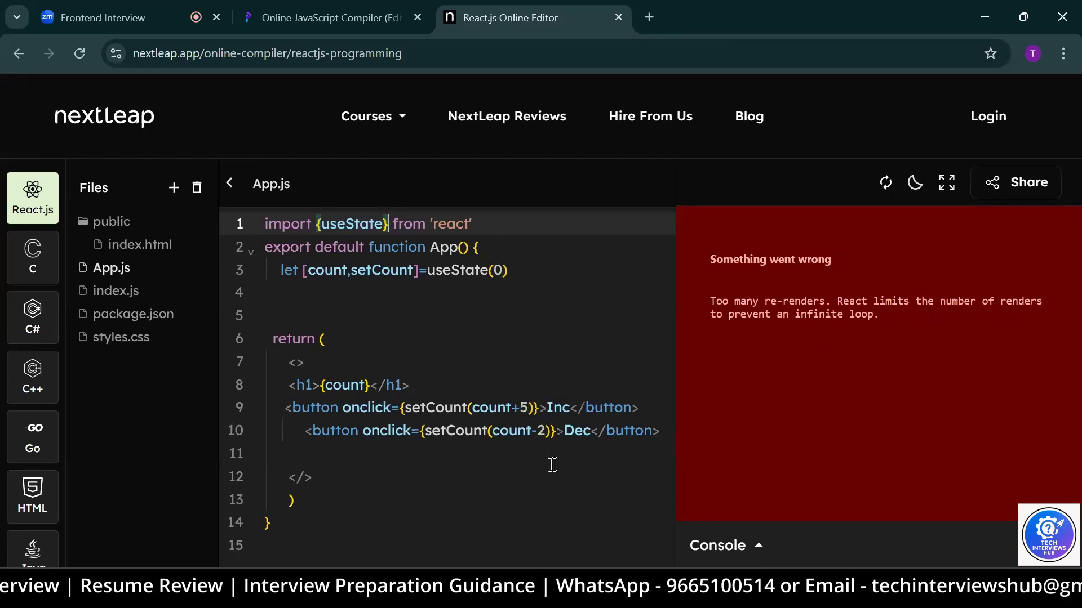
Change both buttons to onClick={()=>setCount(...)} arrow-function handlers
scroll(down, 3)
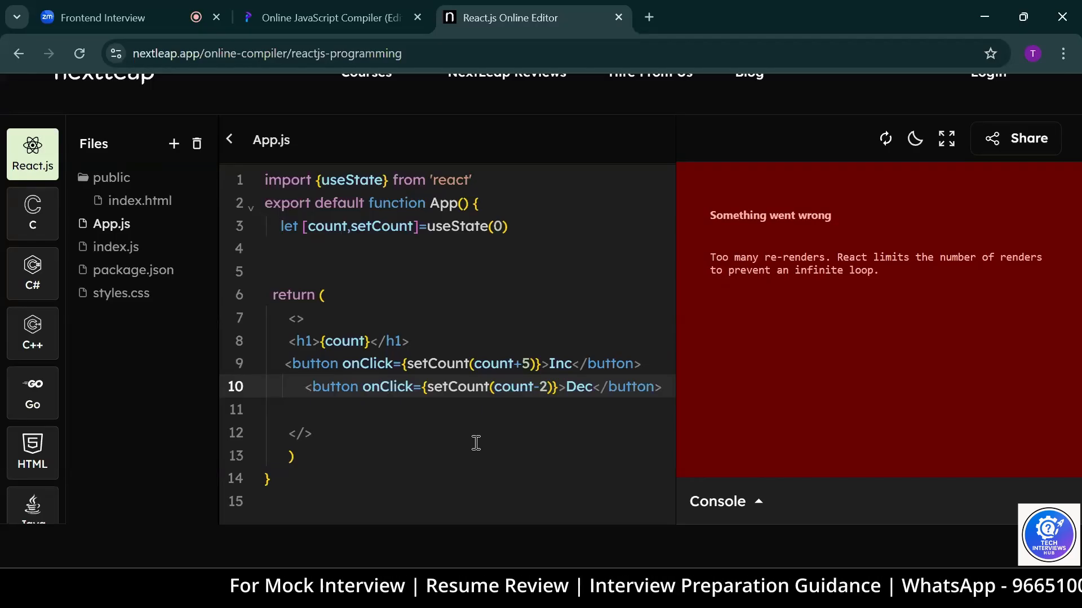
click(393, 387)
text(()=>)
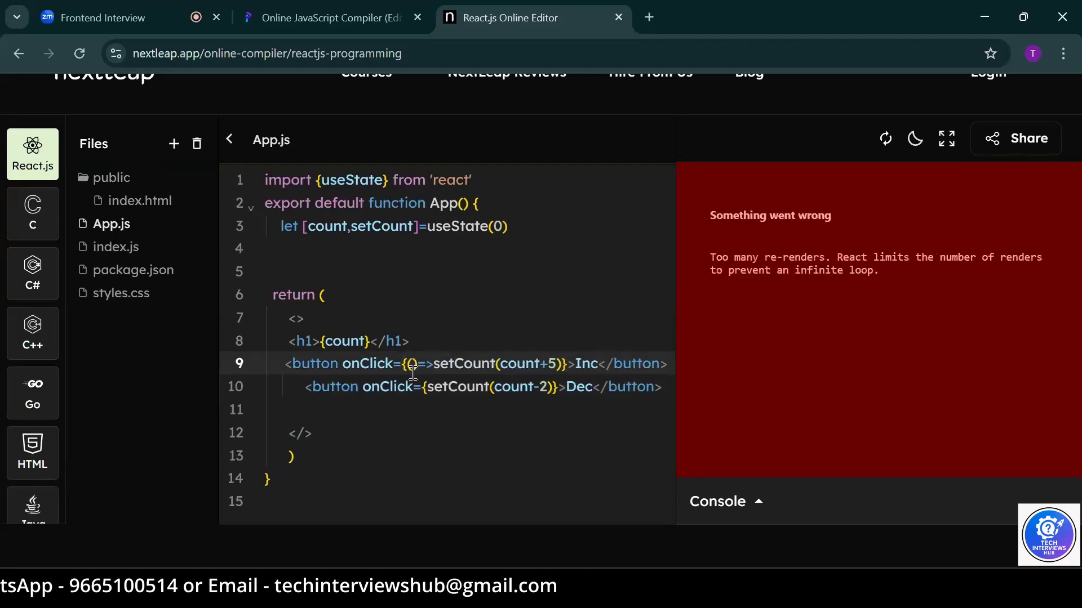
click(428, 387)
text(()=>)
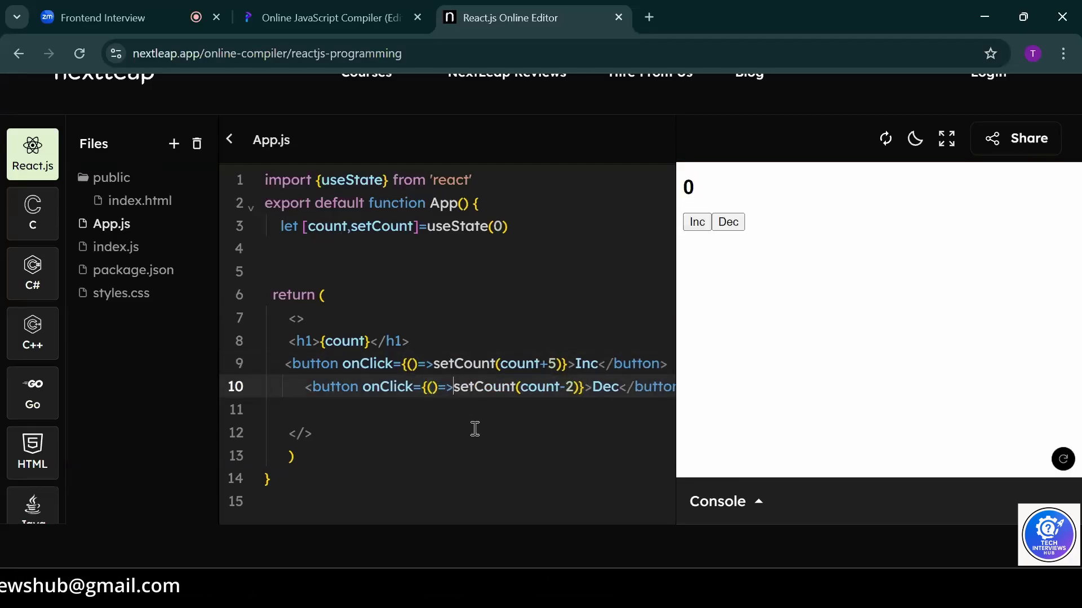
Test in the preview: Inc raises the count to 5, Dec lowers it to 3
click(696, 222)
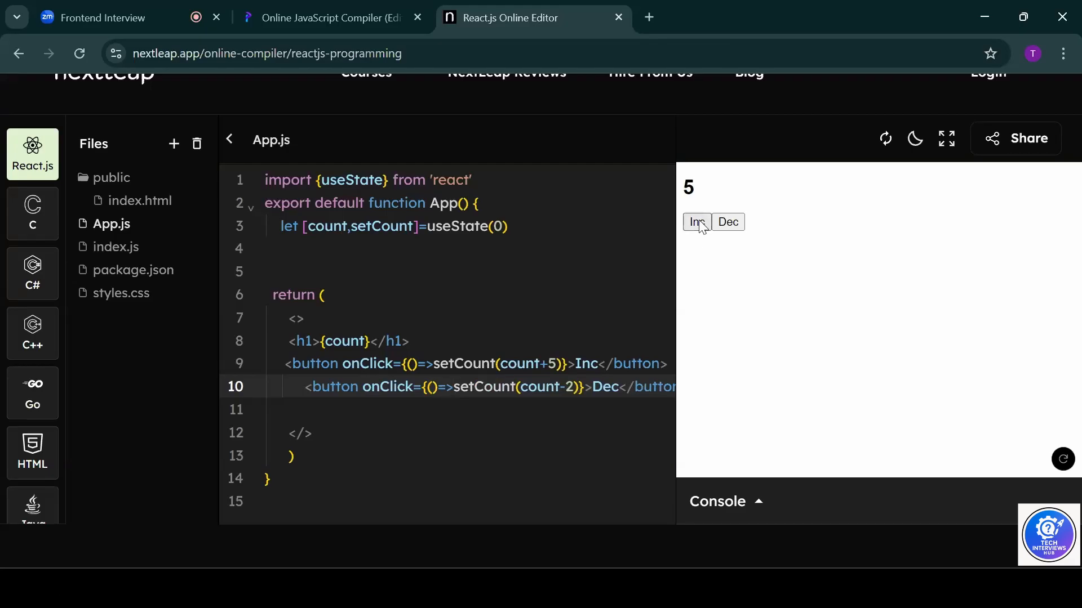
click(726, 222)
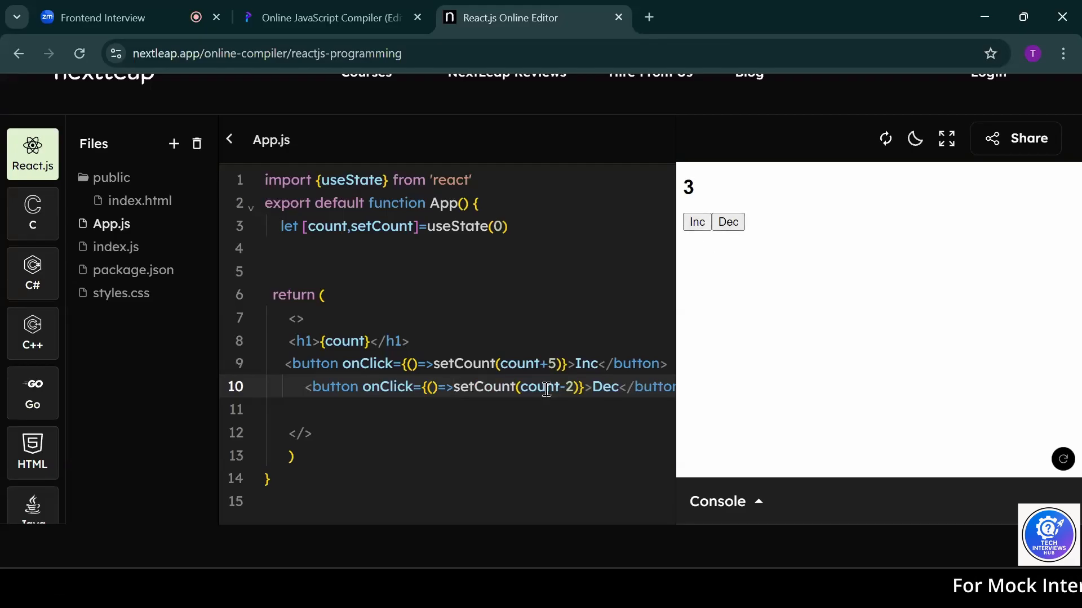